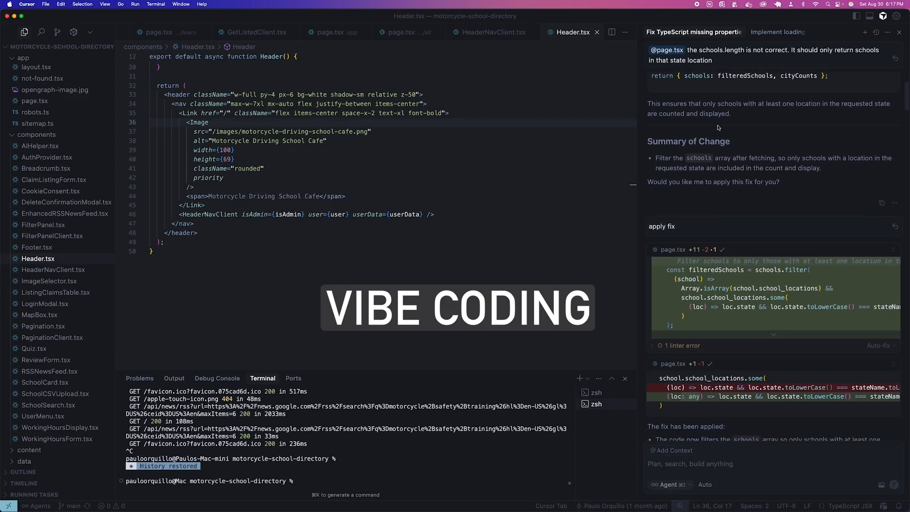
Scroll the Cursor session before moving to Anthropic's Model Context Protocol article
scroll("down", 3)
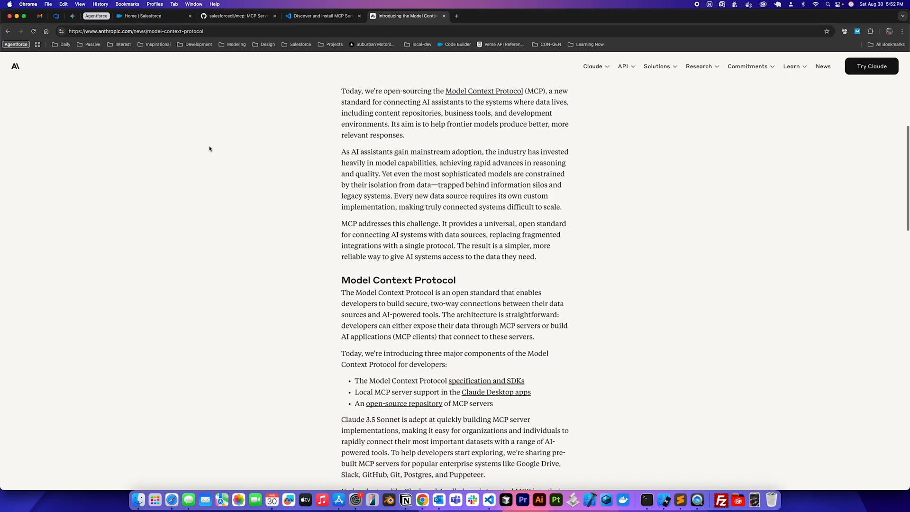
Scroll through Anthropic's 'Introducing the Model Context Protocol' article
scroll("down", 3)
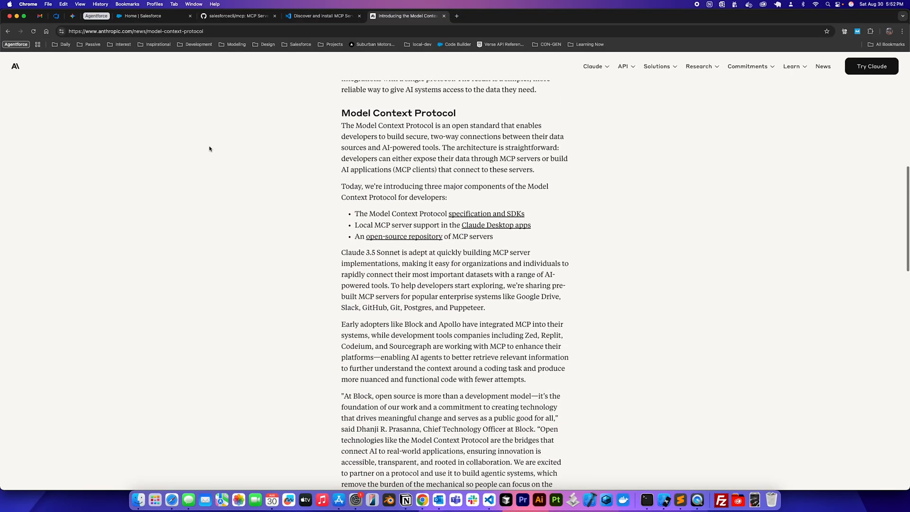
scroll("down", 3)
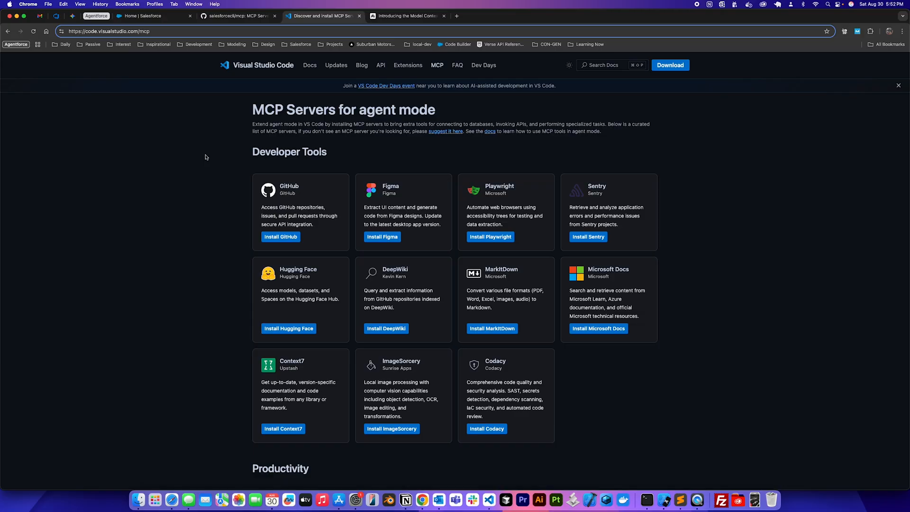
Browse the VS Code MCP servers list, then bring up the salesforcecli/mcp repository
scroll("down", 3)
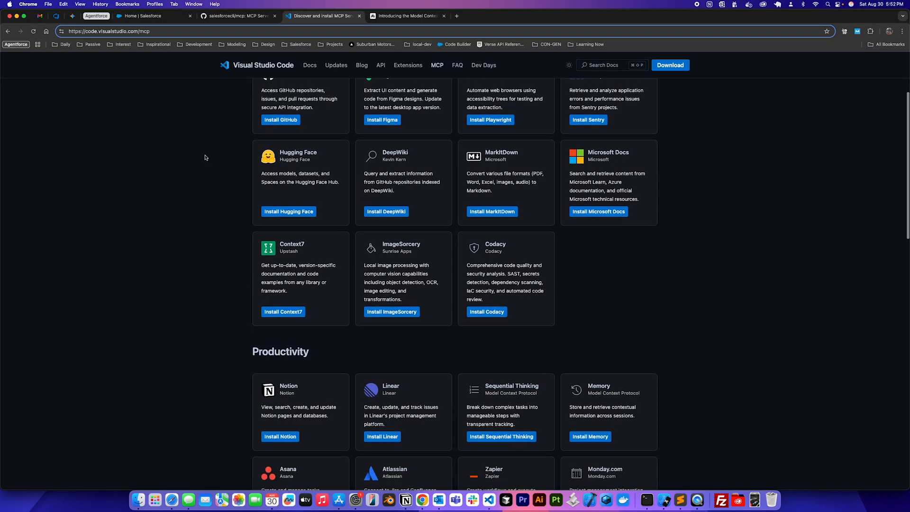
scroll("down", 3)
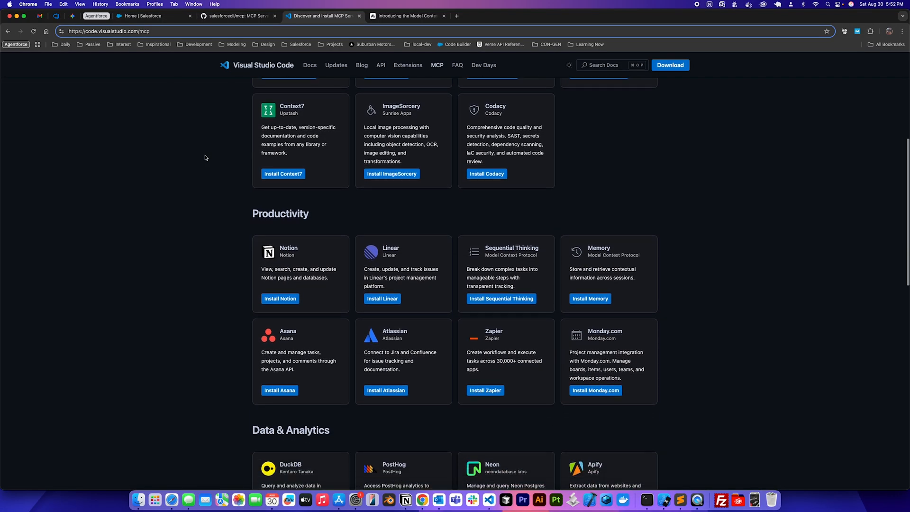
scroll("down", 3)
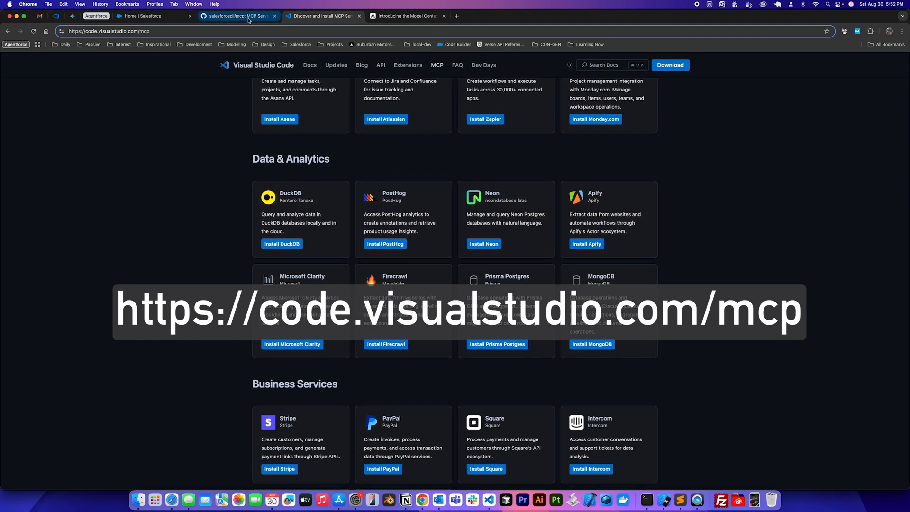
left_click(238, 15)
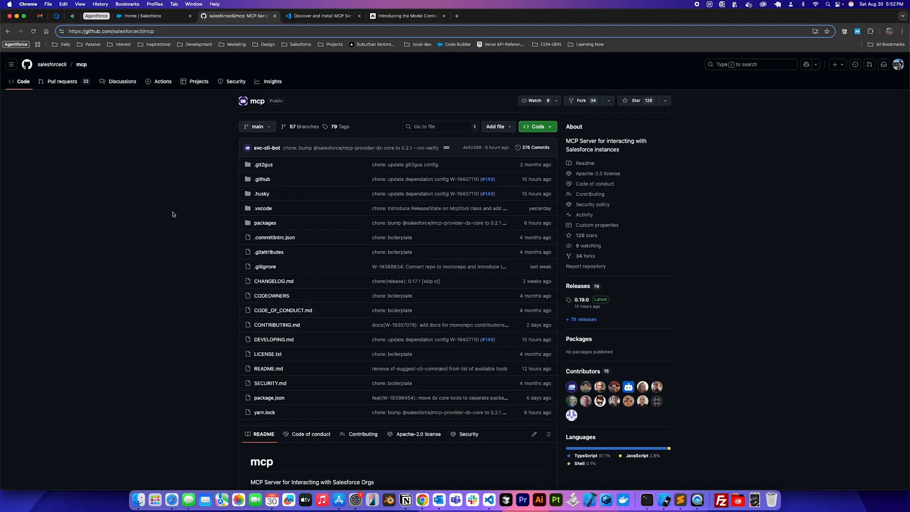
Read down the Salesforce DX MCP Server README on GitHub
scroll("down", 3)
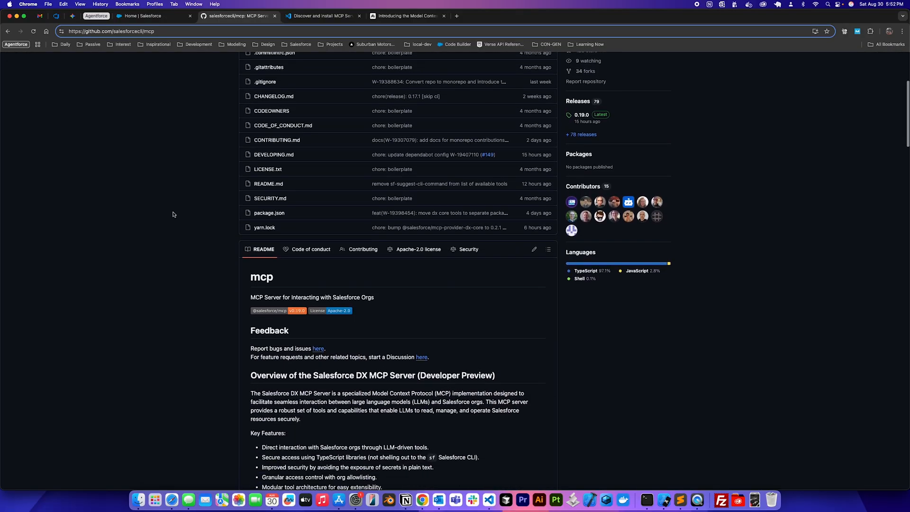
scroll("down", 3)
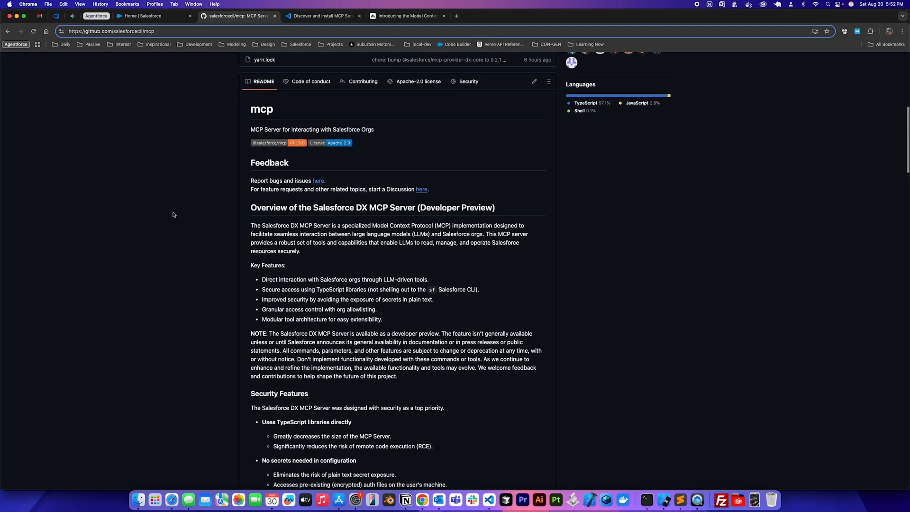
scroll("down", 3)
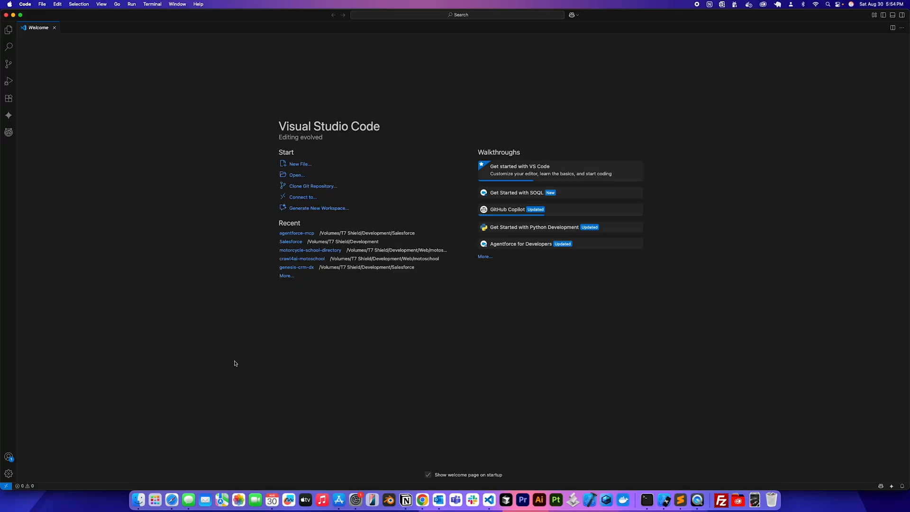
Create Salesforce DX project 'agentforce-mcp' in T7 Shield/Development/Salesforce via SFDX: Create Project
left_click(458, 15)
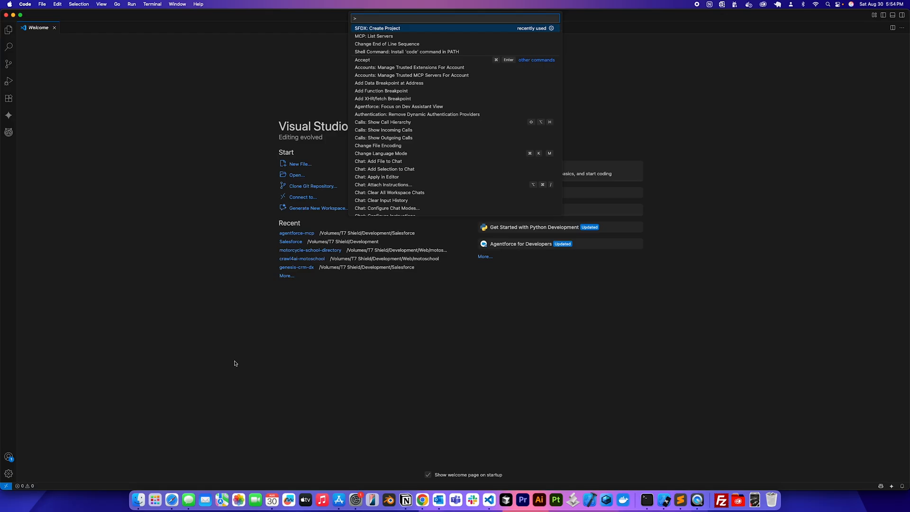
left_click(378, 28)
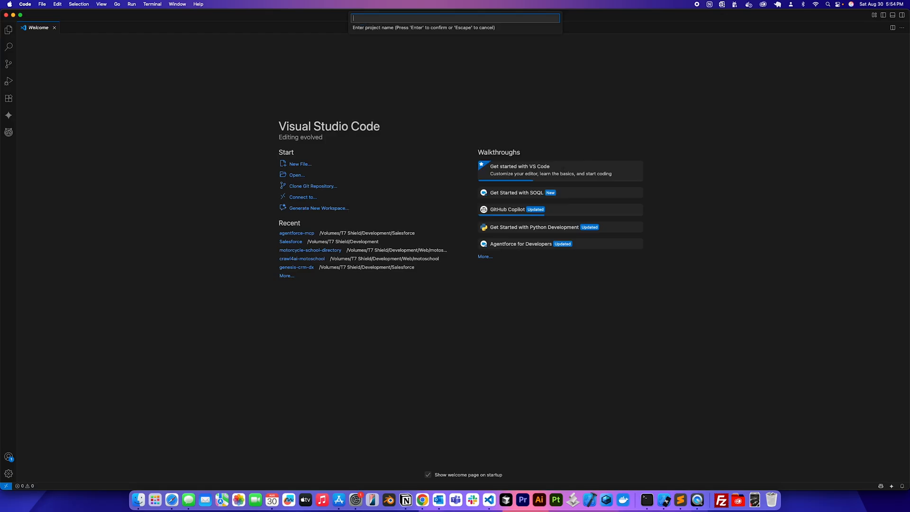
type("age")
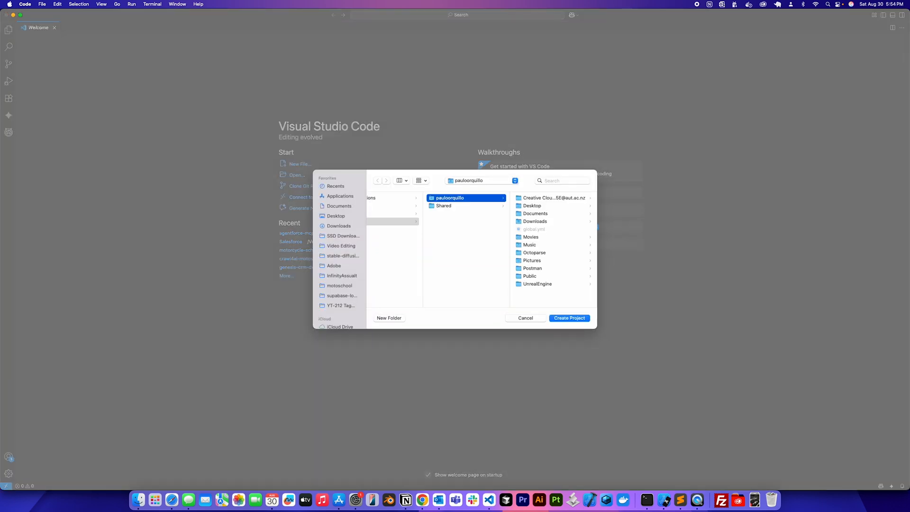
scroll("down", 3)
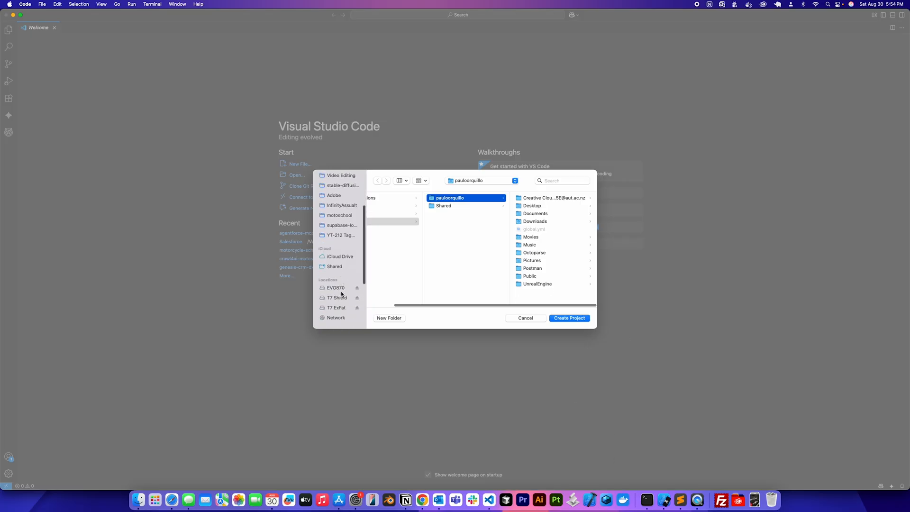
left_click(337, 280)
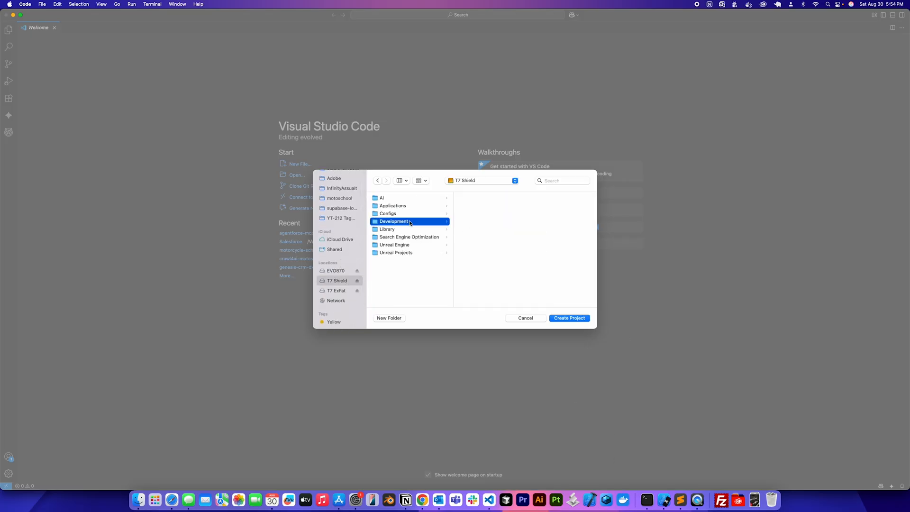
left_click(447, 213)
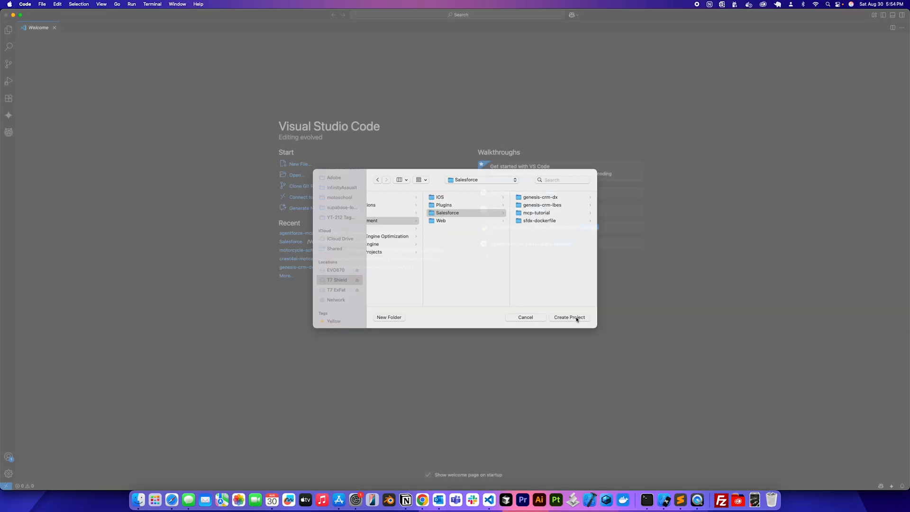
left_click(569, 317)
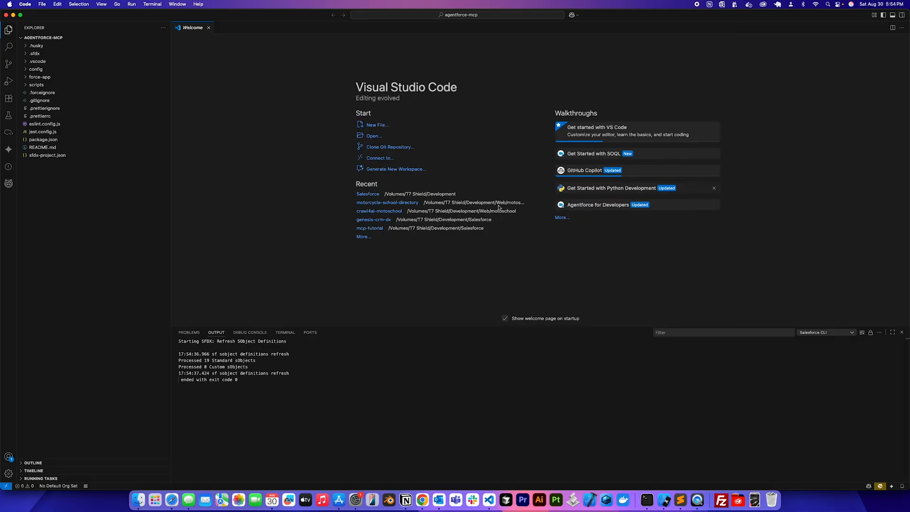
mouse_move(292, 205)
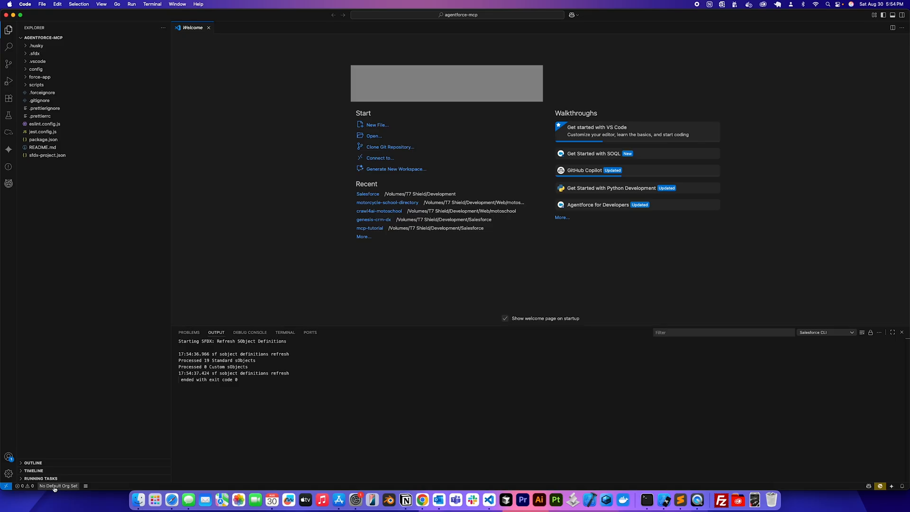
Make the architect org the project's default and open Copilot chat in agent mode
left_click(58, 486)
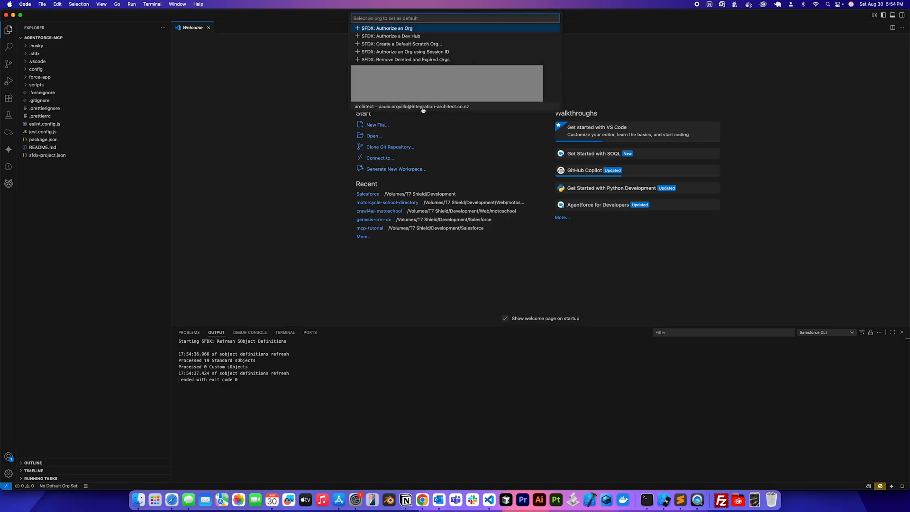
left_click(412, 106)
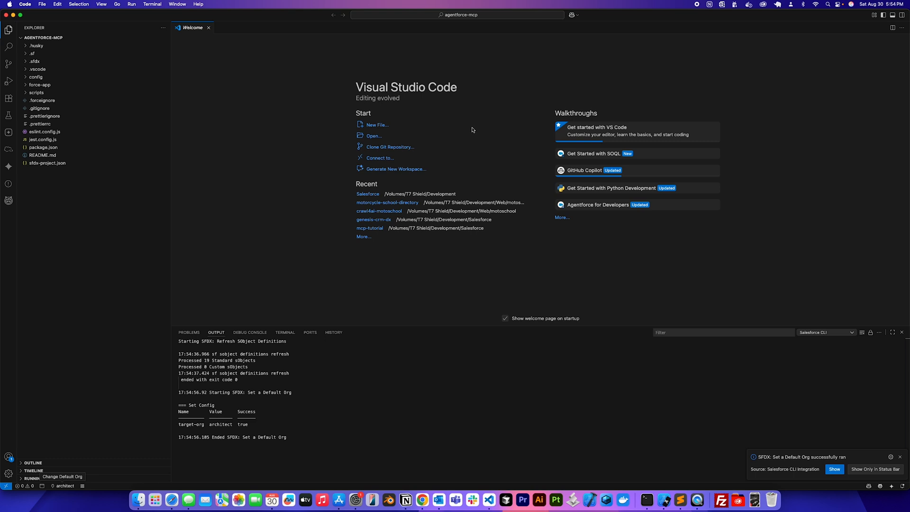
mouse_move(363, 388)
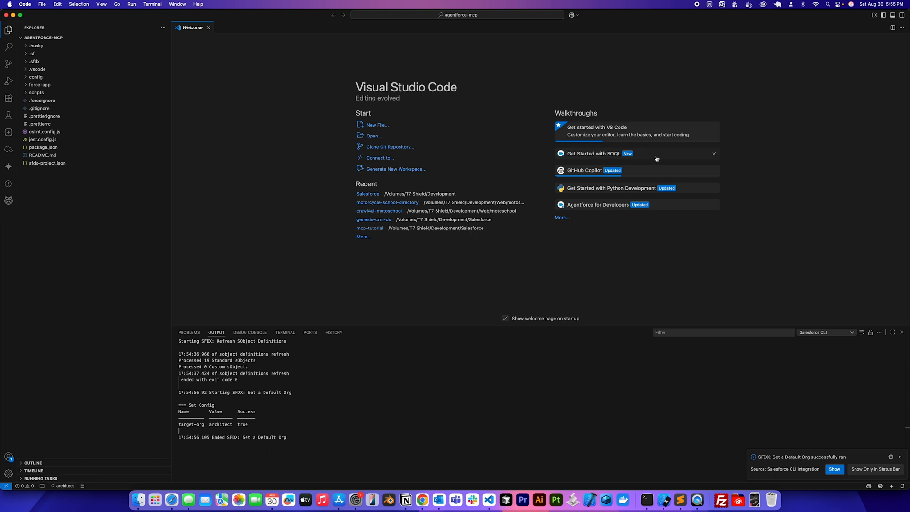
left_click(903, 14)
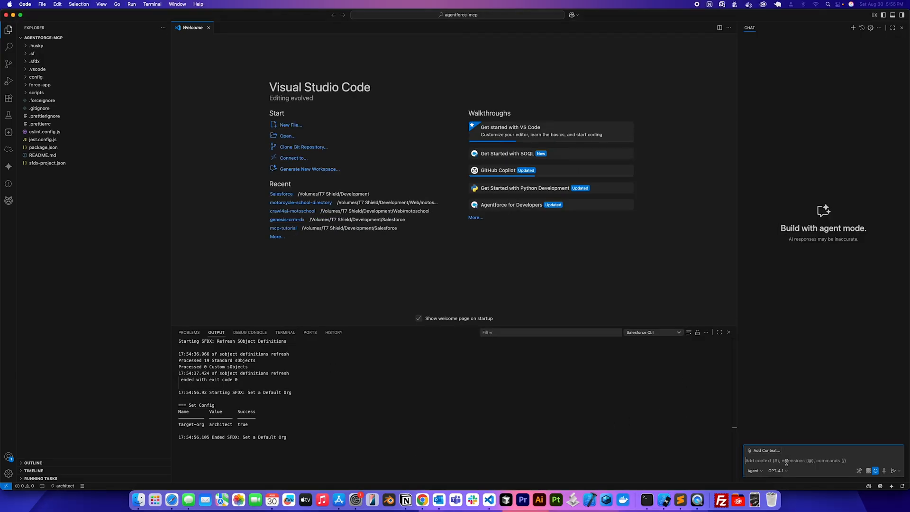
Ask Copilot chat 'how many admins are in the org'
type("how")
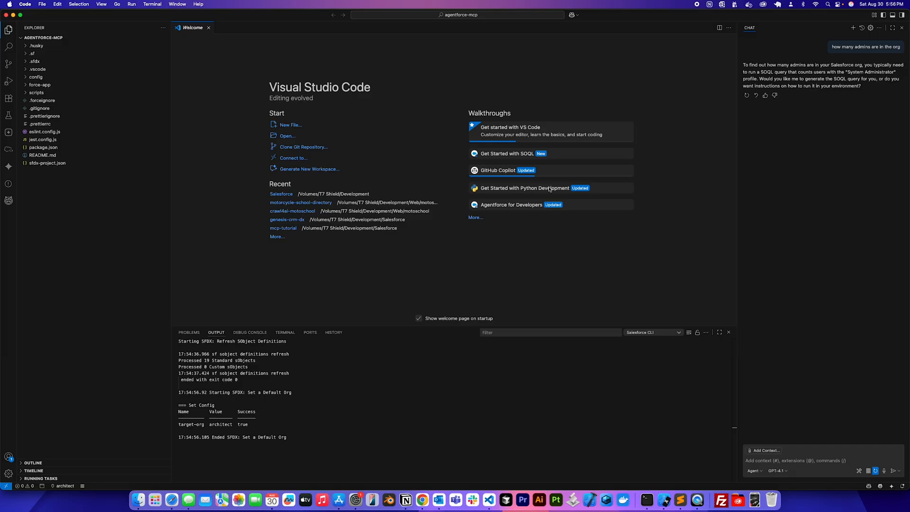
mouse_move(209, 88)
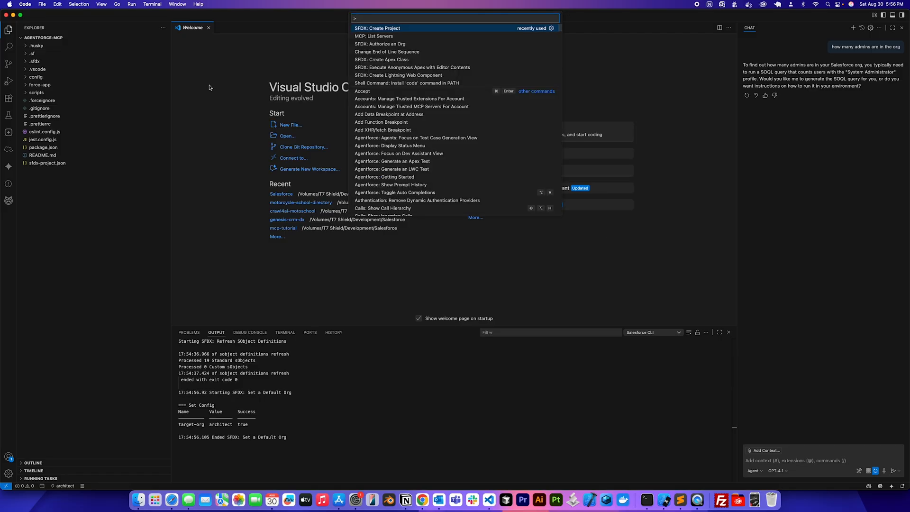
List configured MCP servers, open the online MCP server catalogue, and return to VS Code
type("list")
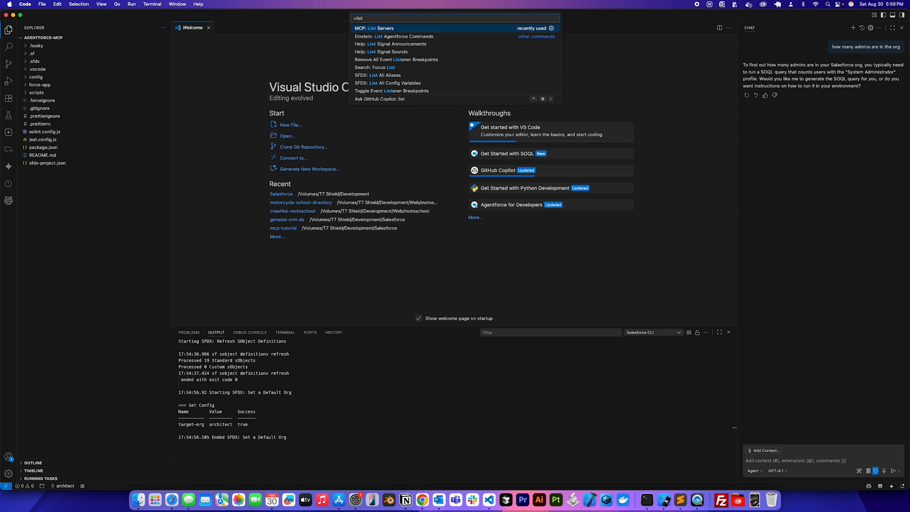
left_click(376, 28)
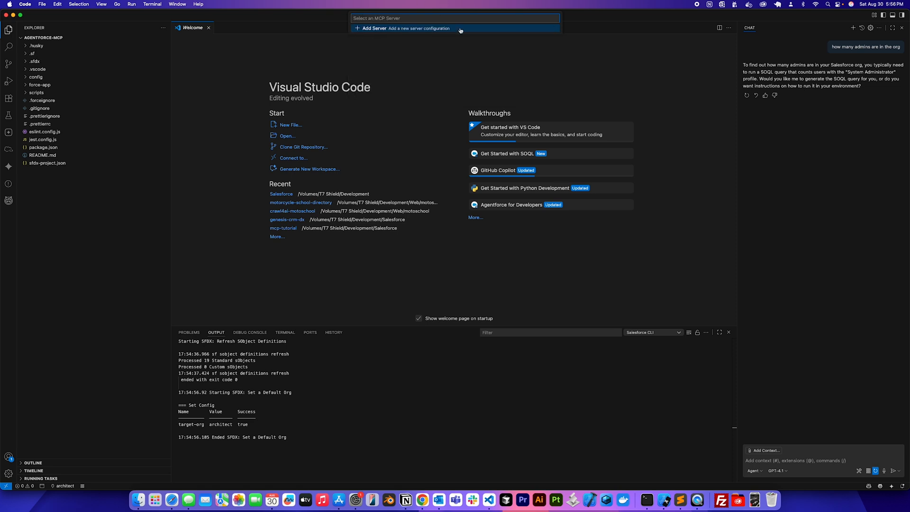
mouse_move(395, 31)
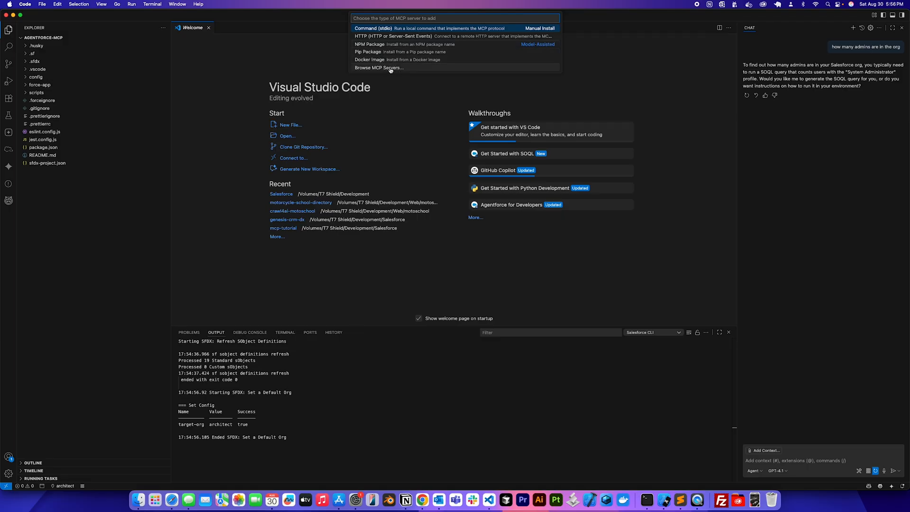
left_click(378, 67)
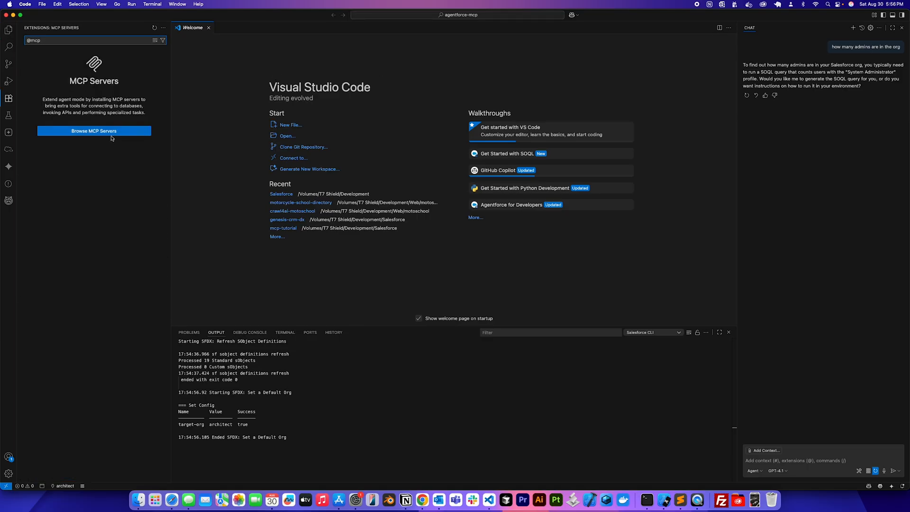
left_click(93, 131)
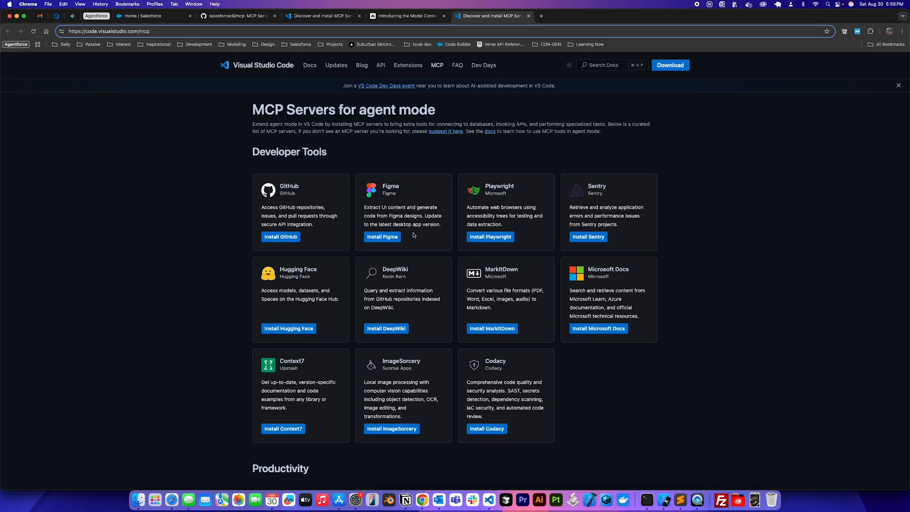
mouse_move(588, 237)
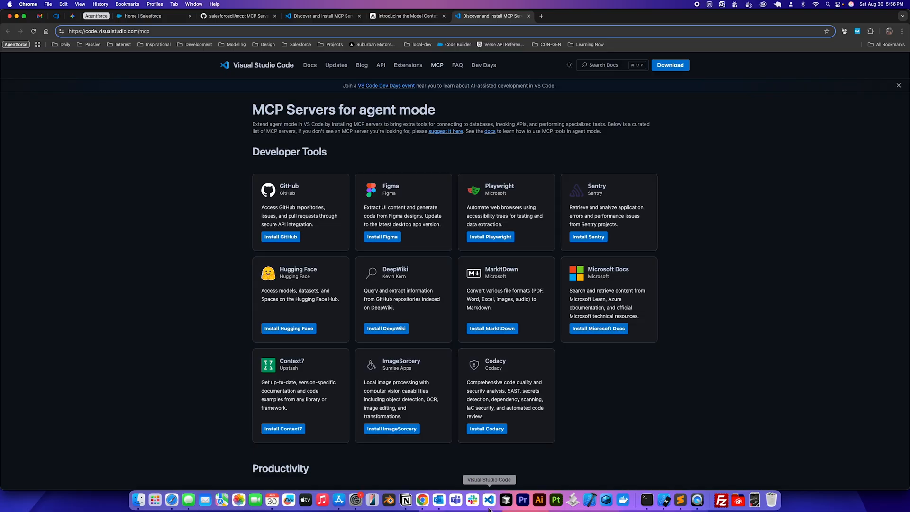
left_click(490, 500)
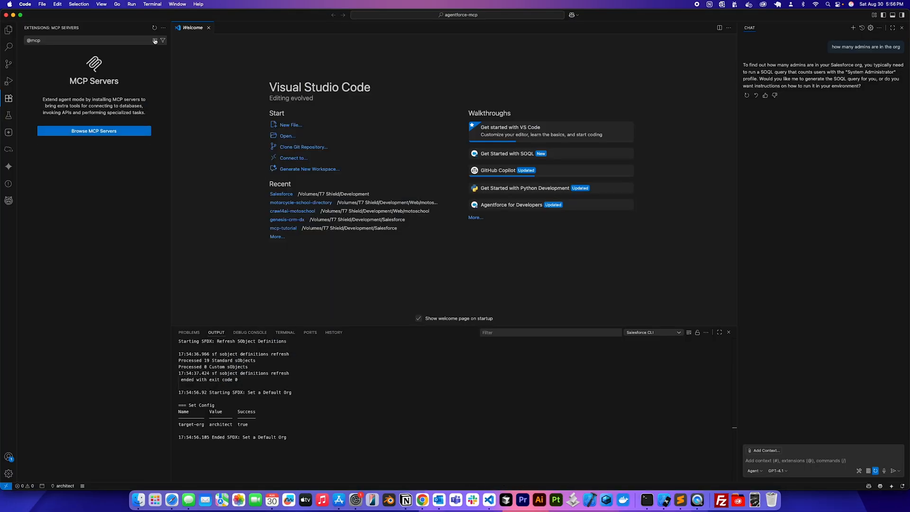
Create a new file mcp.json inside the project's .vscode folder
left_click(9, 30)
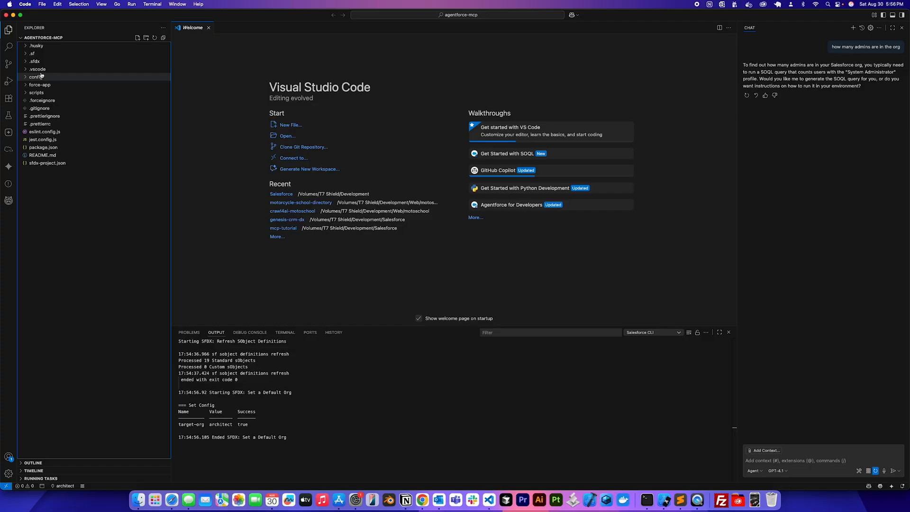
left_click(38, 69)
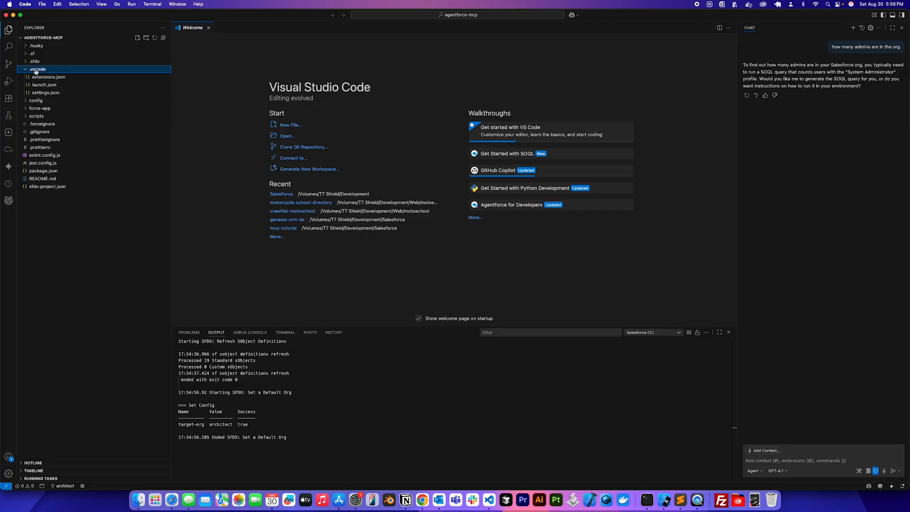
left_click(138, 37)
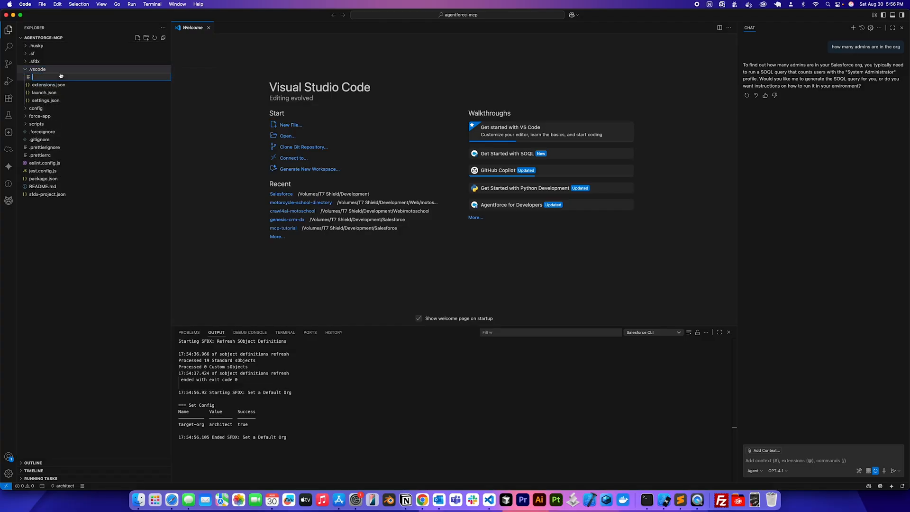
type("mcp.")
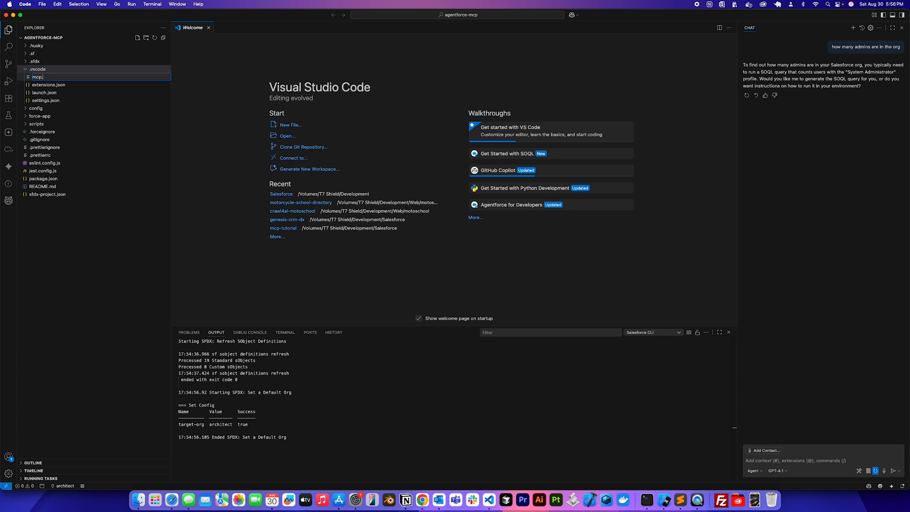
type("json")
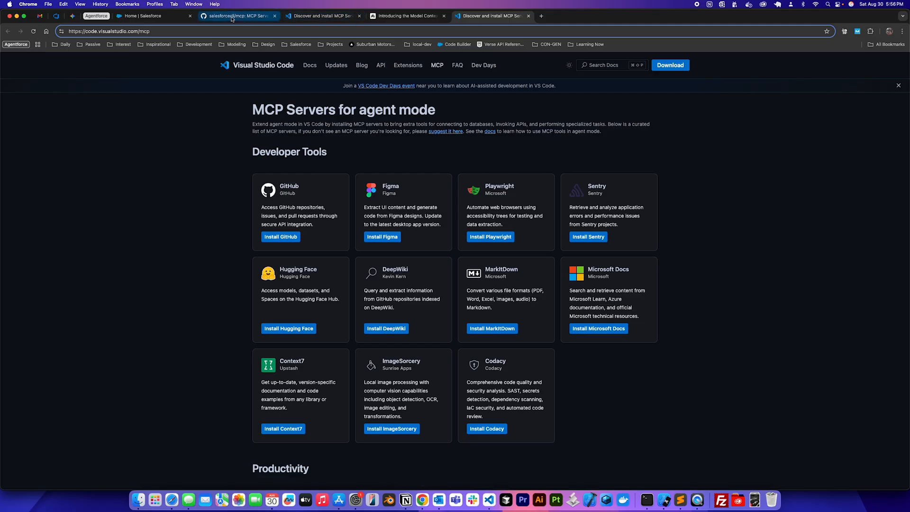
Copy the Salesforce DX server JSON snippet from the salesforcecli/mcp README
left_click(237, 16)
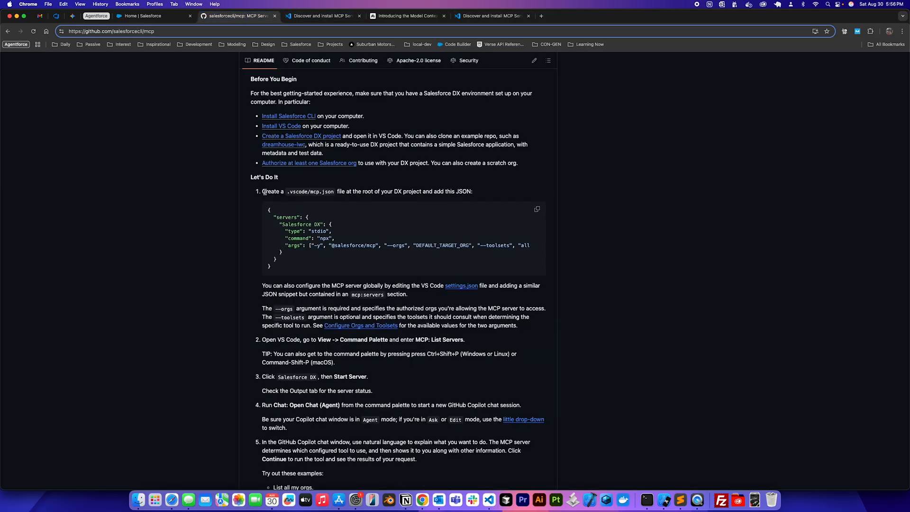
left_click(536, 209)
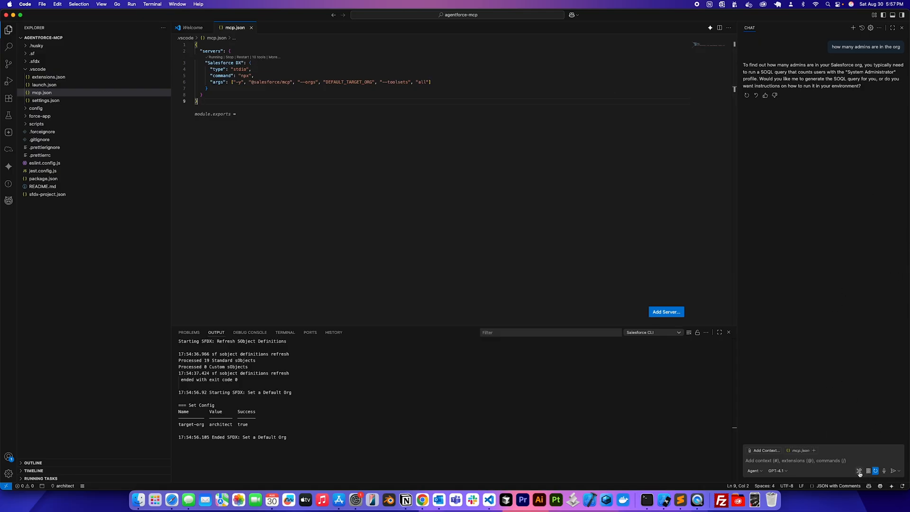
Open the chat's tool list to see Salesforce DX MCP tools like sf-query-org and sf-test-apex
left_click(860, 471)
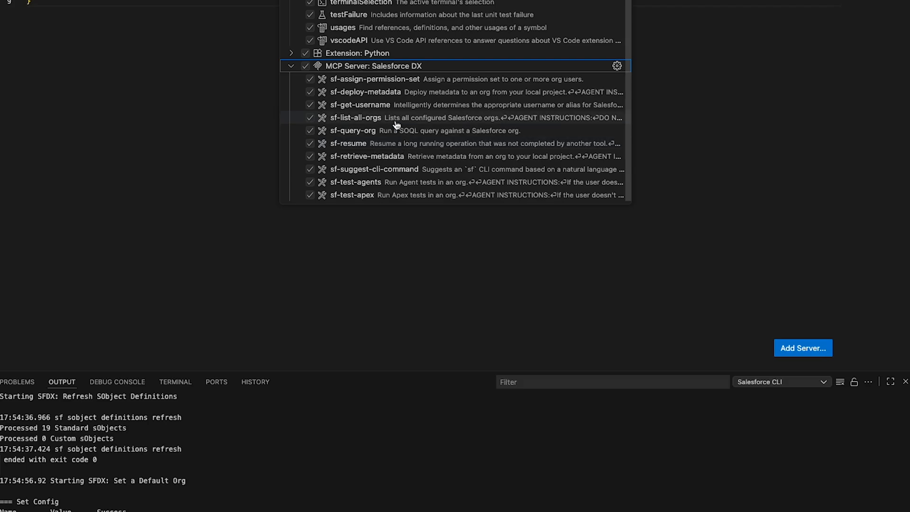
mouse_move(420, 143)
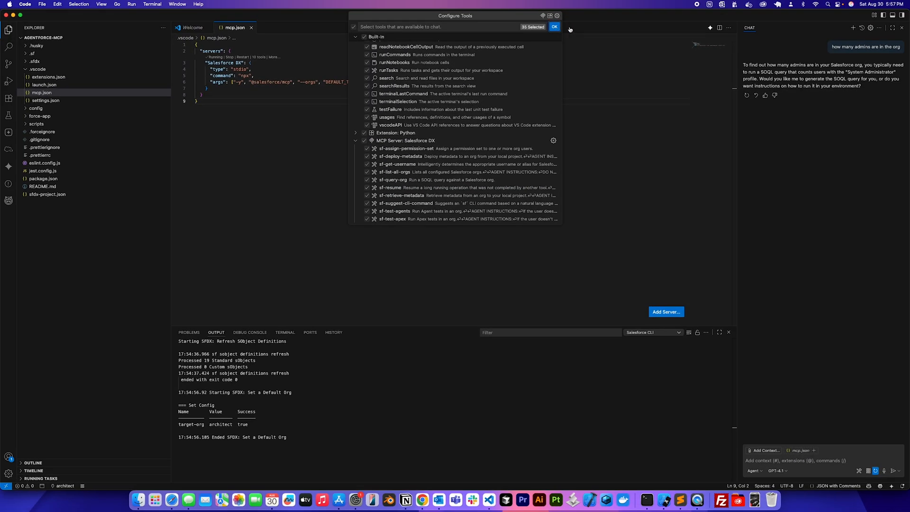
left_click(554, 26)
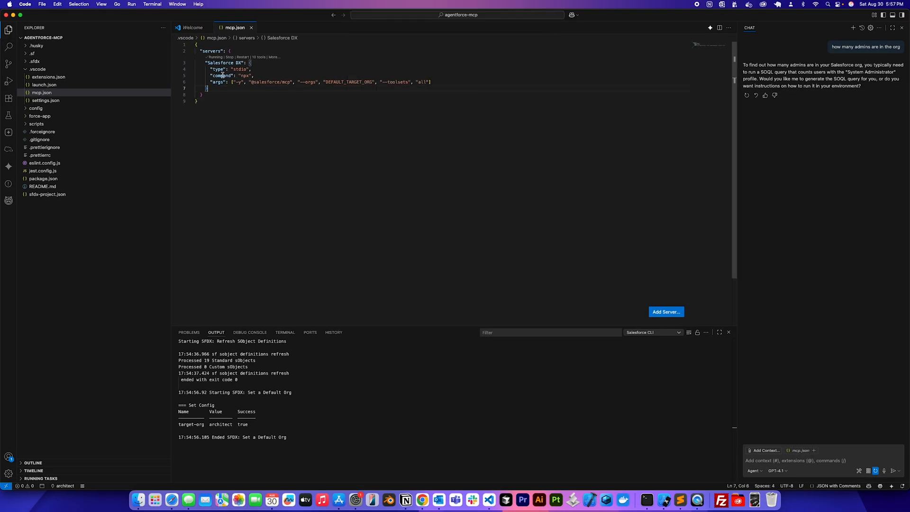
left_click(216, 69)
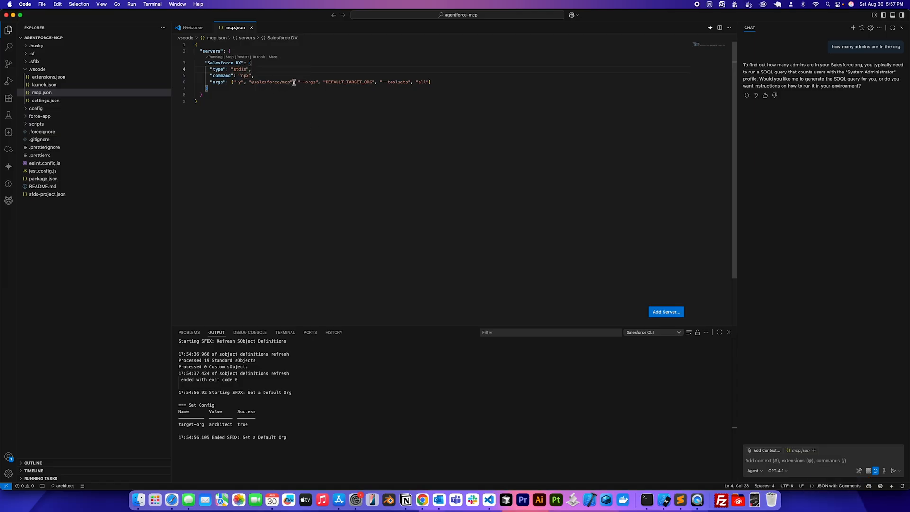
double_click(271, 81)
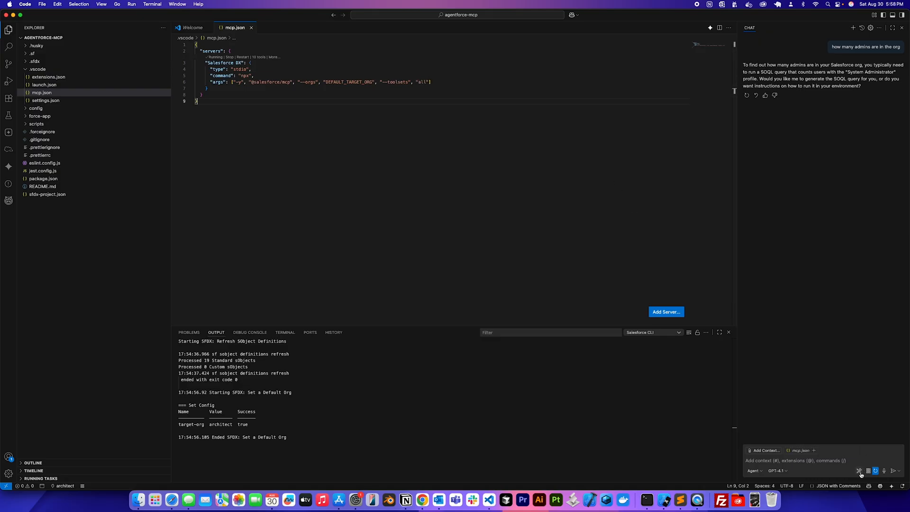
Toggle sf-assign-permission-set off and back on, keeping every Salesforce DX tool enabled
left_click(861, 470)
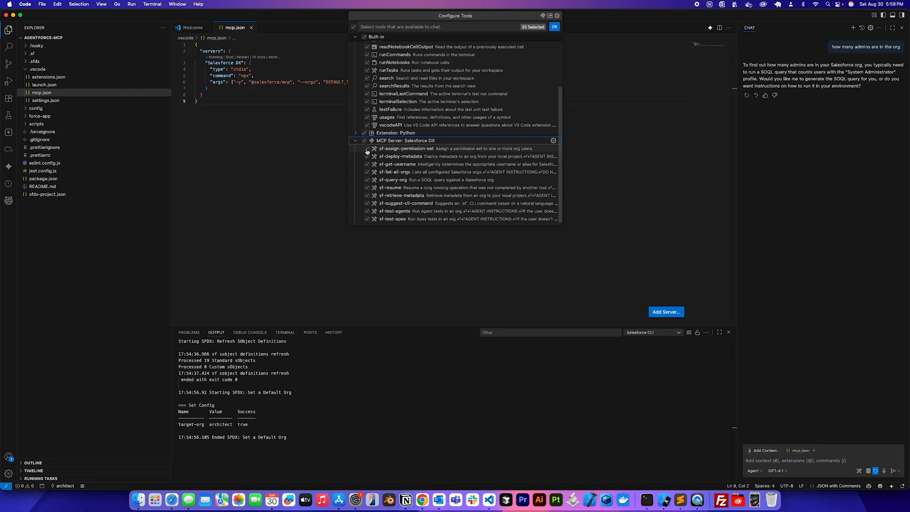
left_click(367, 148)
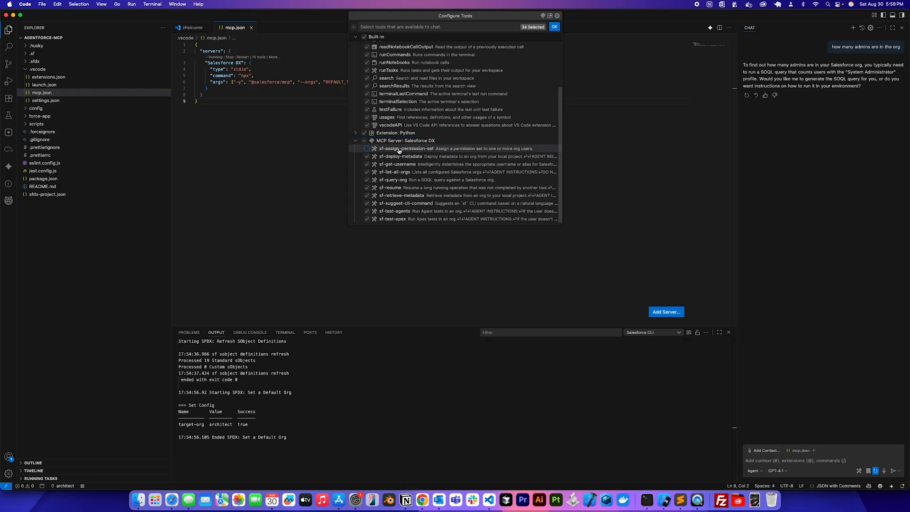
left_click(553, 27)
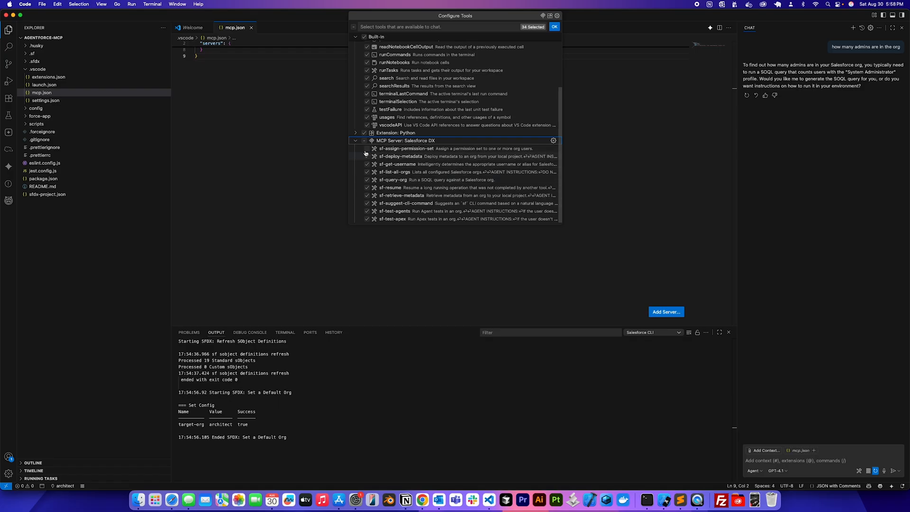
left_click(367, 148)
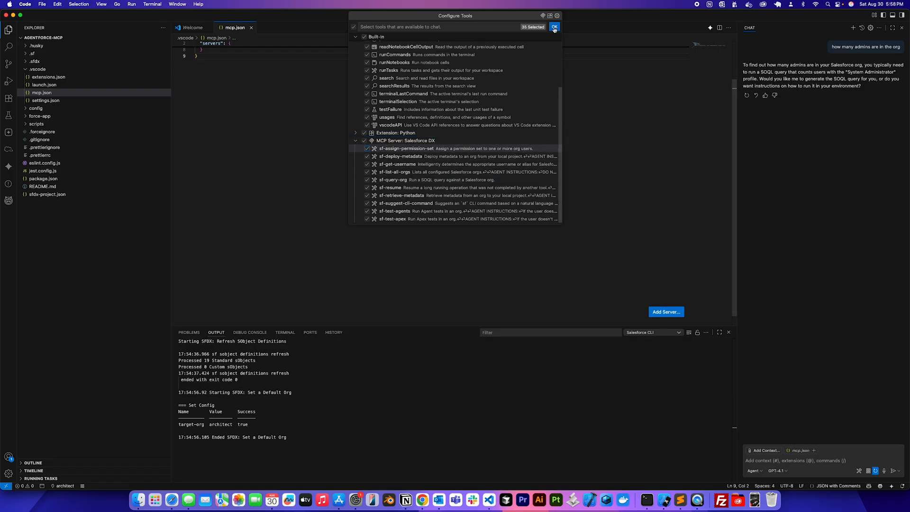
left_click(554, 26)
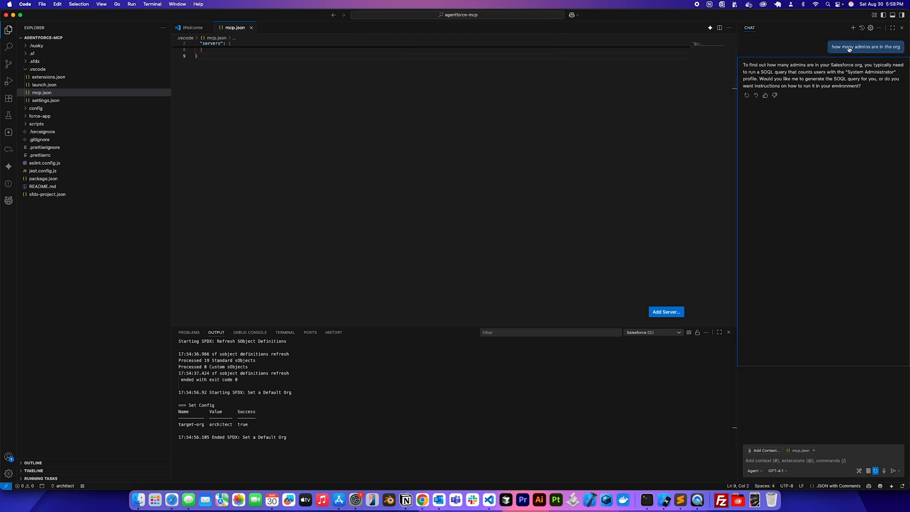
mouse_move(864, 46)
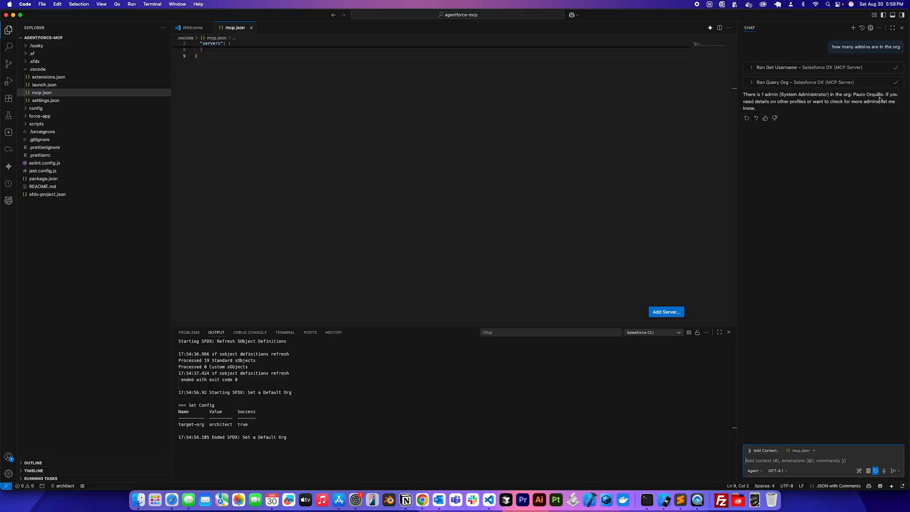
mouse_move(818, 107)
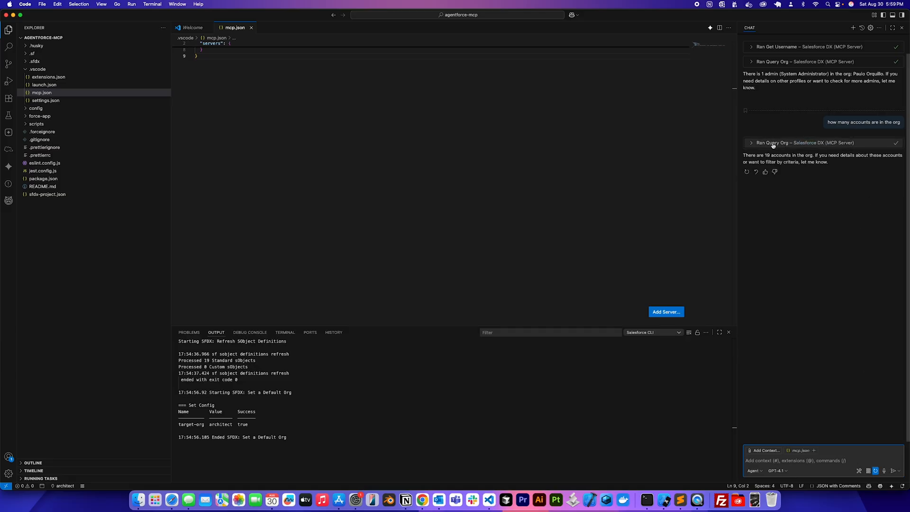
Expand the Ran Query Org result to inspect the 19-account query
left_click(751, 143)
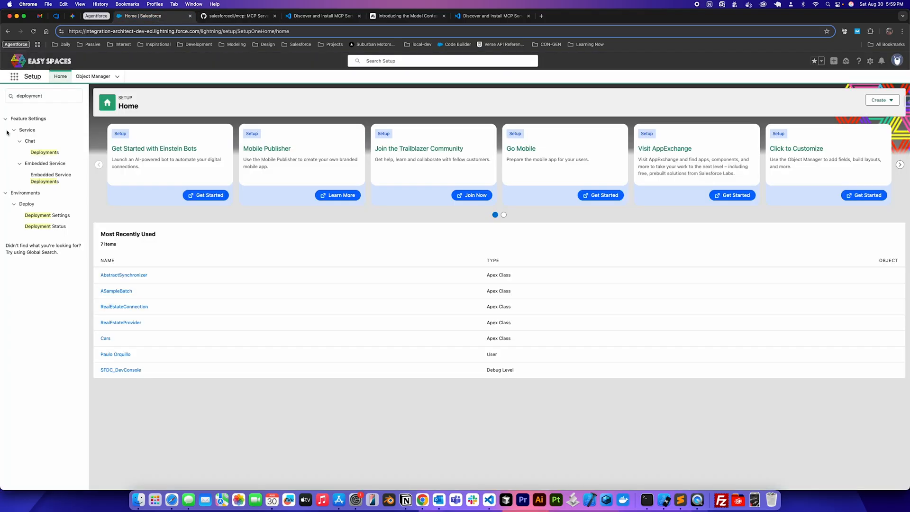
Find Accounts through app search and switch to the All Accounts list view
left_click(14, 76)
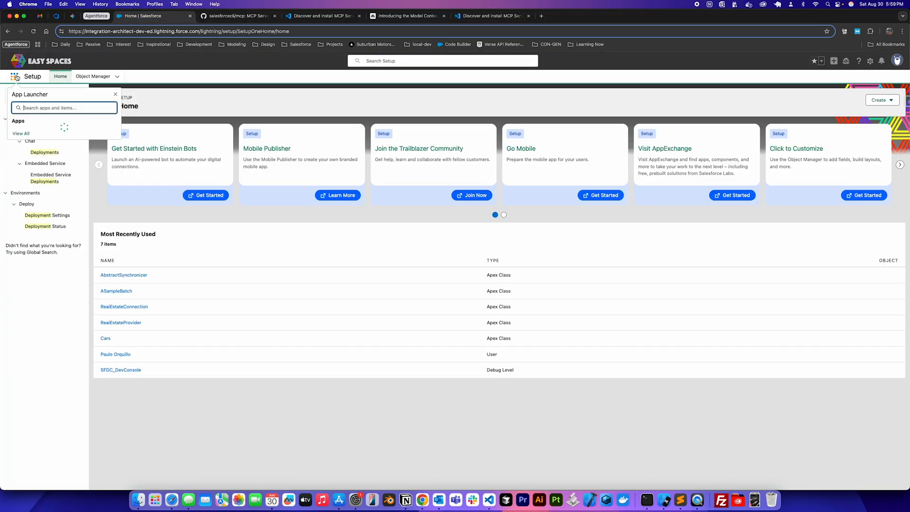
type("account")
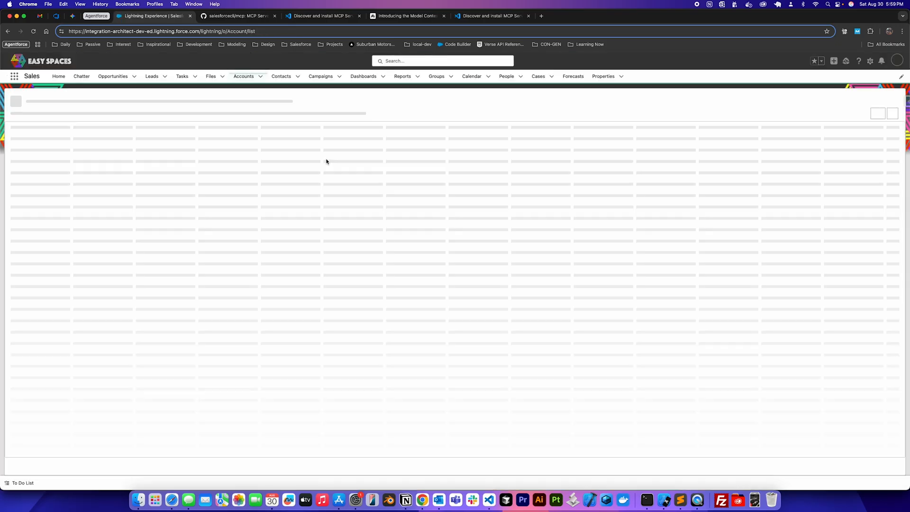
left_click(243, 76)
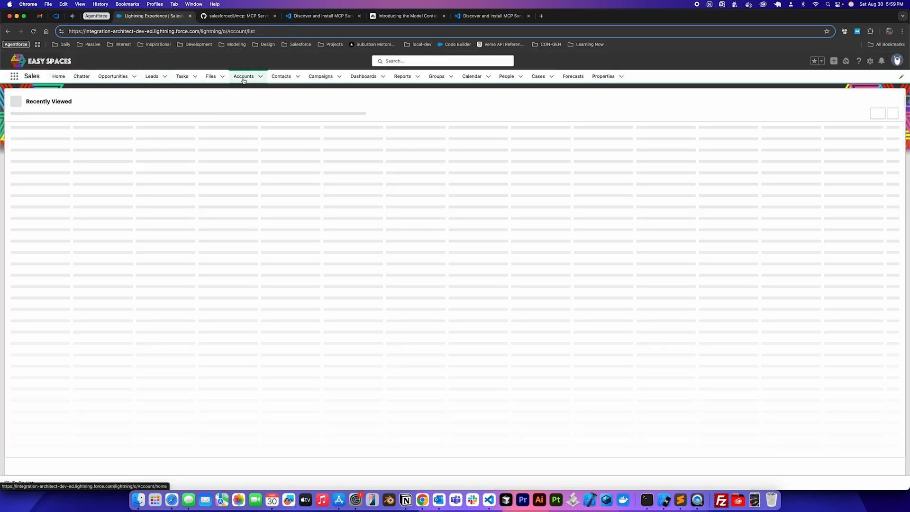
left_click(82, 105)
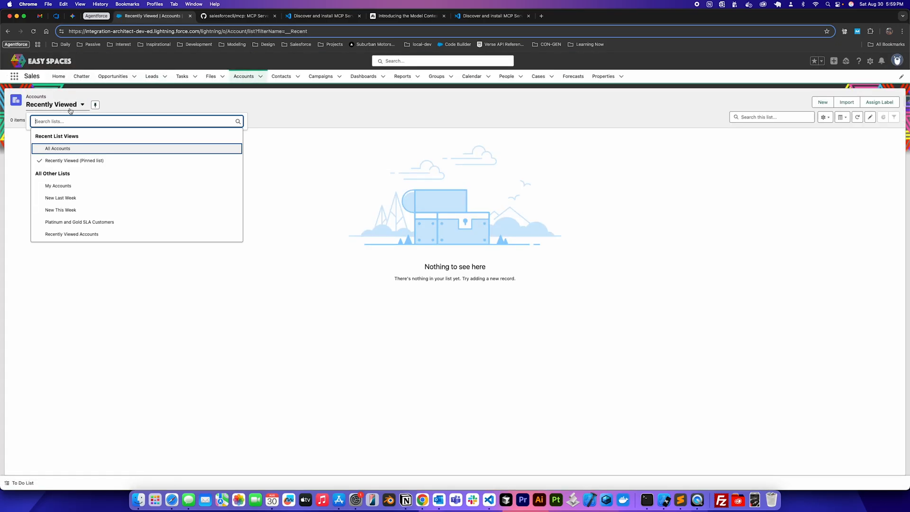
left_click(57, 149)
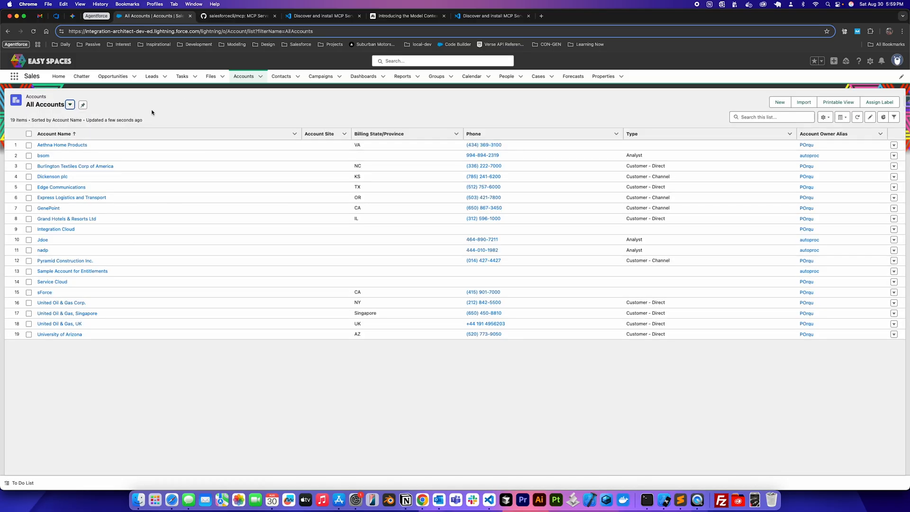
mouse_move(488, 404)
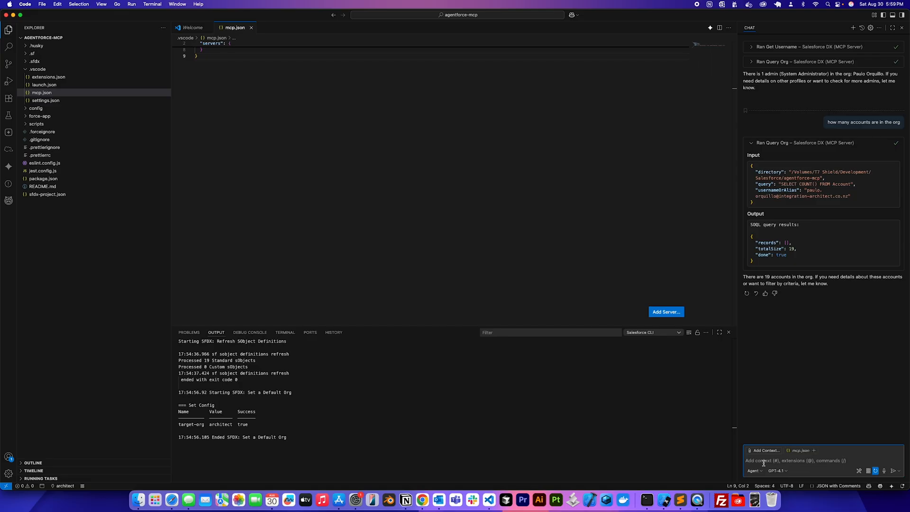
Ask chat to retrieve all Apex classes and always allow the metadata retrieval tool
type("retreive all")
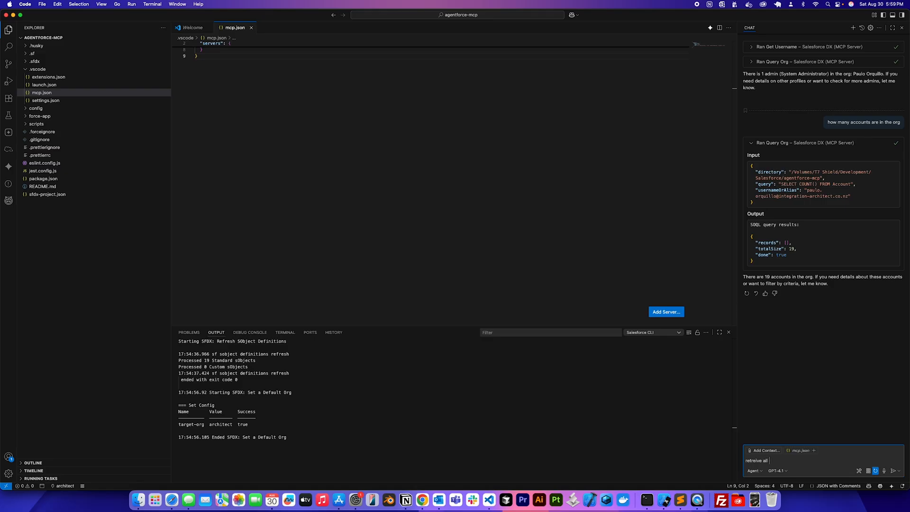
type("a")
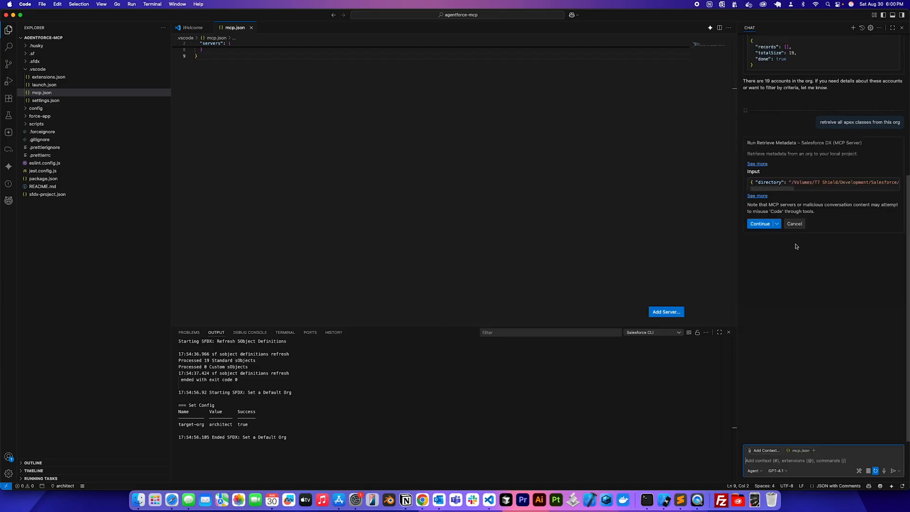
mouse_move(766, 207)
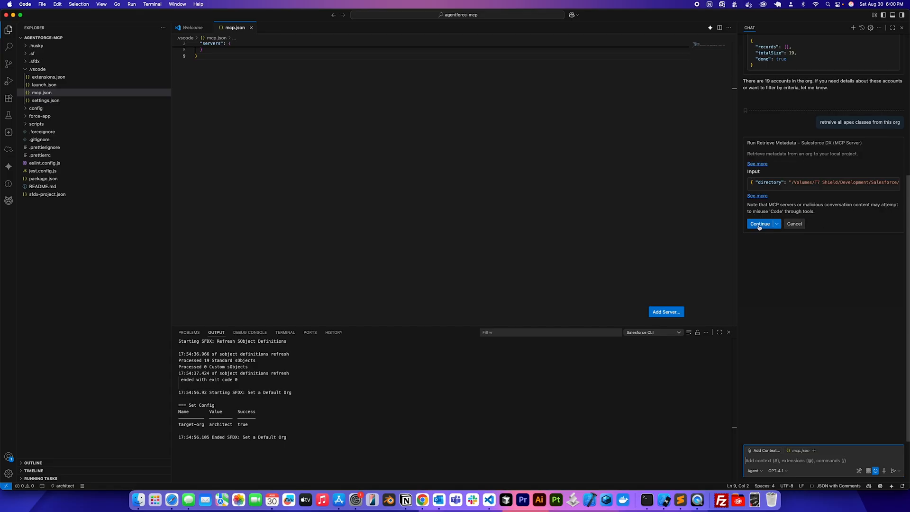
left_click(777, 224)
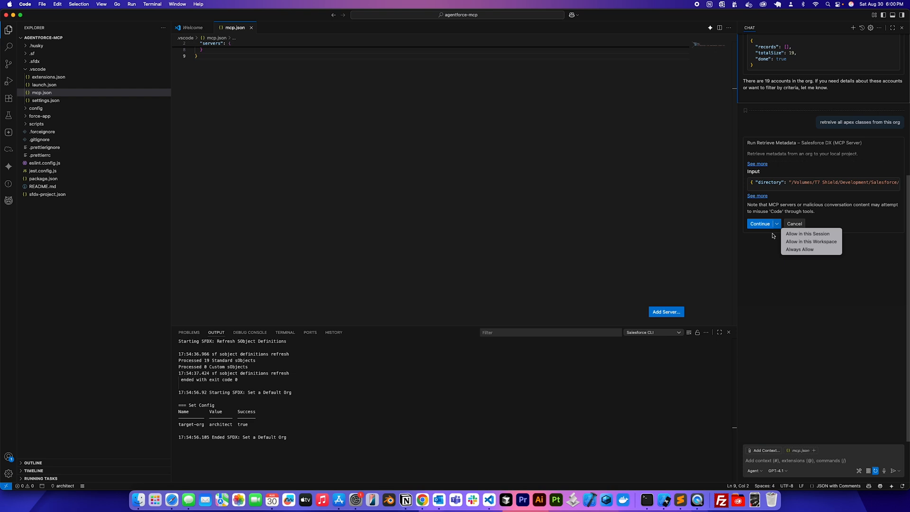
mouse_move(811, 241)
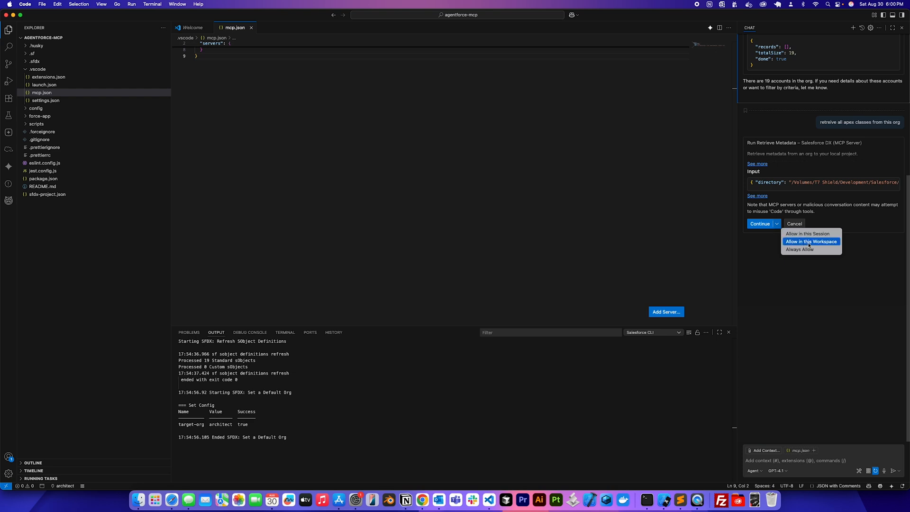
mouse_move(800, 249)
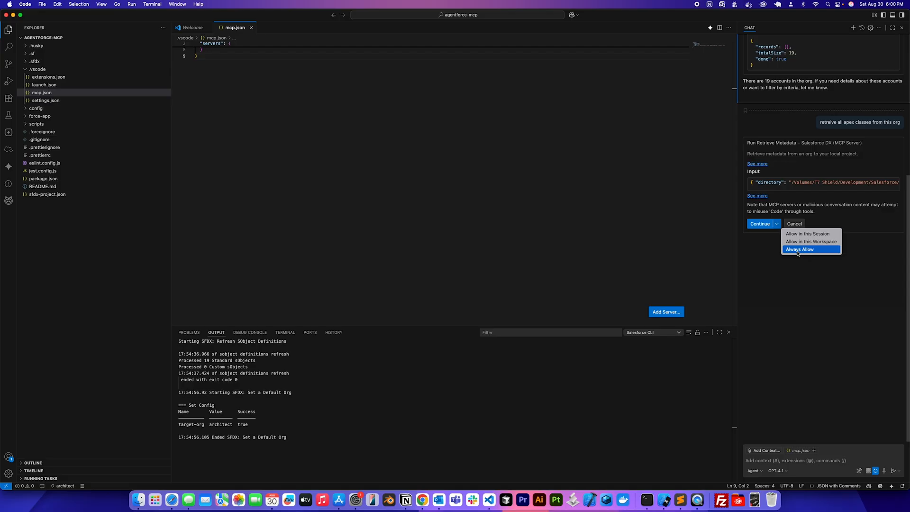
left_click(800, 249)
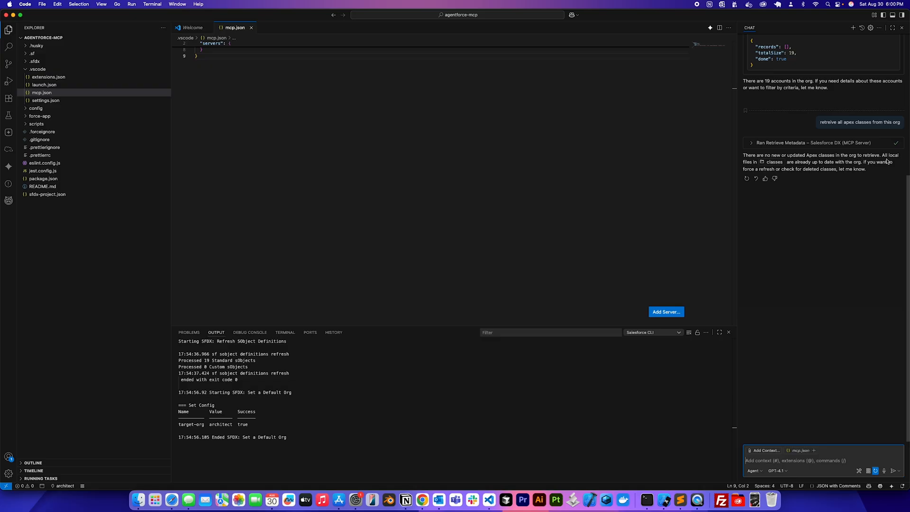
mouse_move(455, 499)
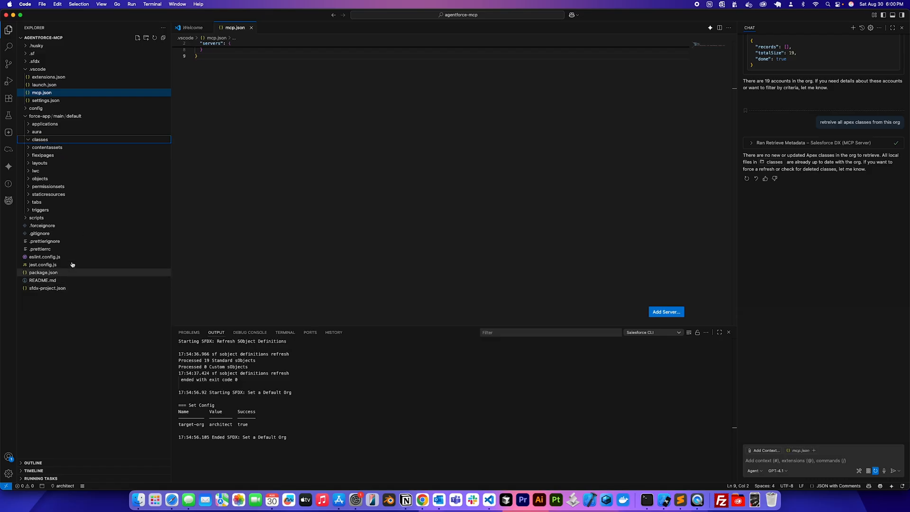
mouse_move(58, 276)
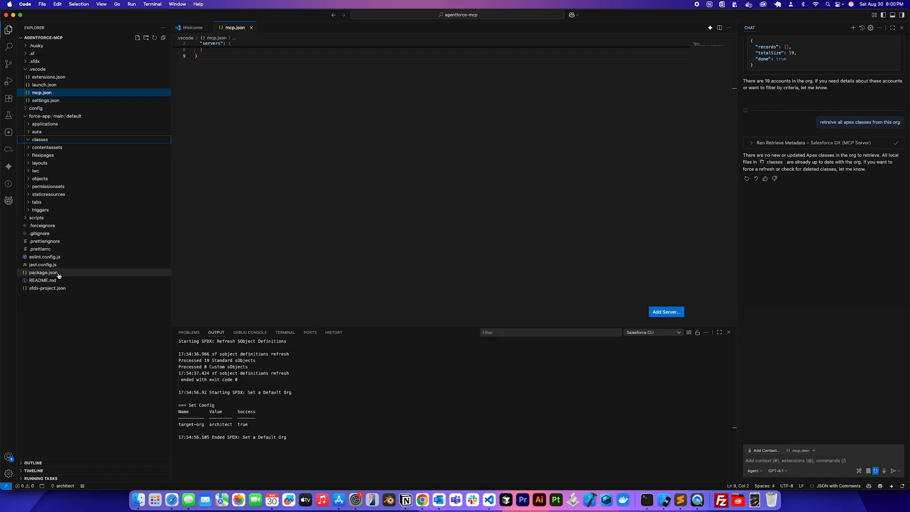
mouse_move(783, 347)
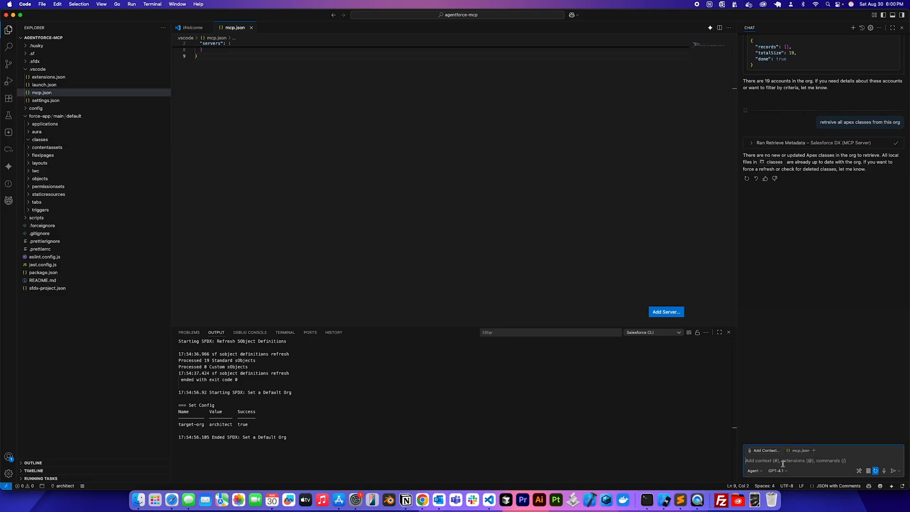
Ask chat for the custom Apex classes, then request a package.xml for them and their retrieval
type("what are")
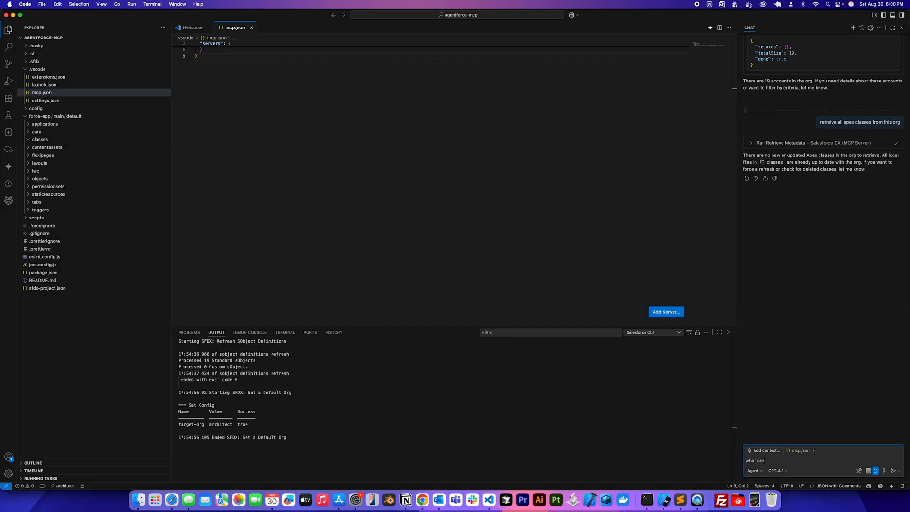
type("the custom apex")
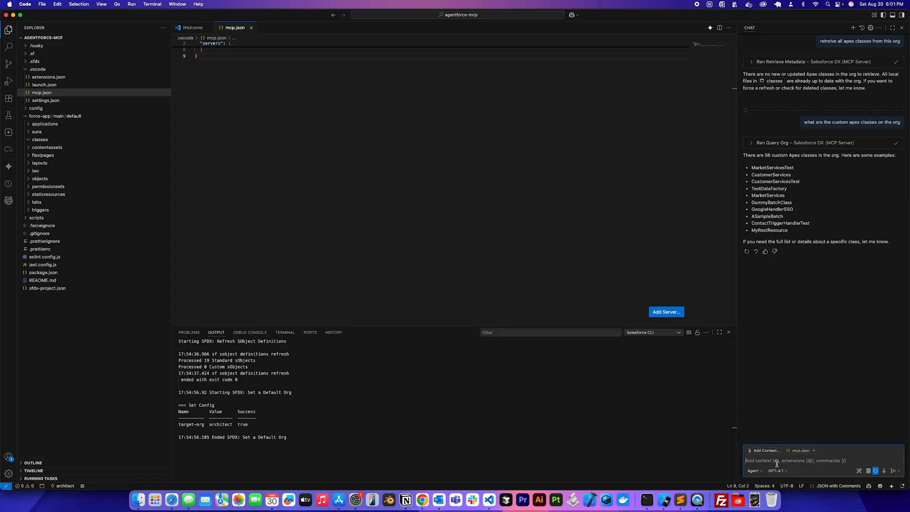
type("create a packa")
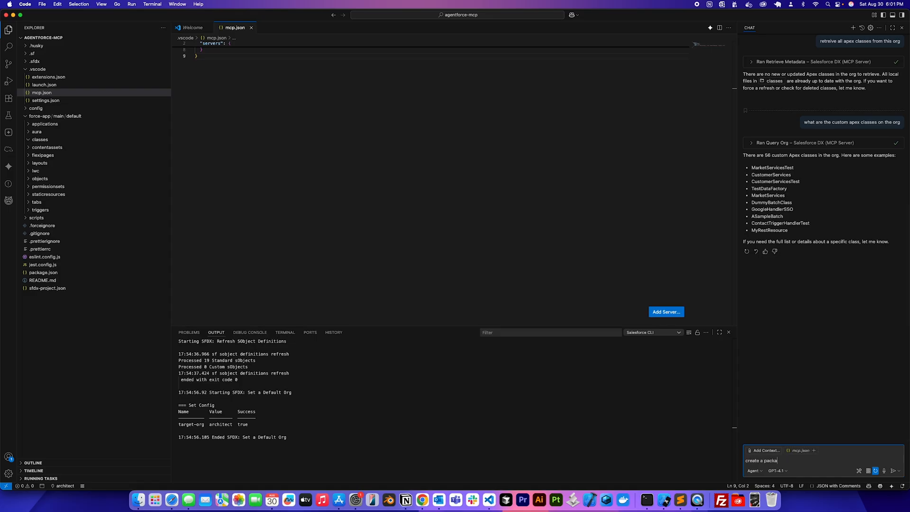
type("ge.xml")
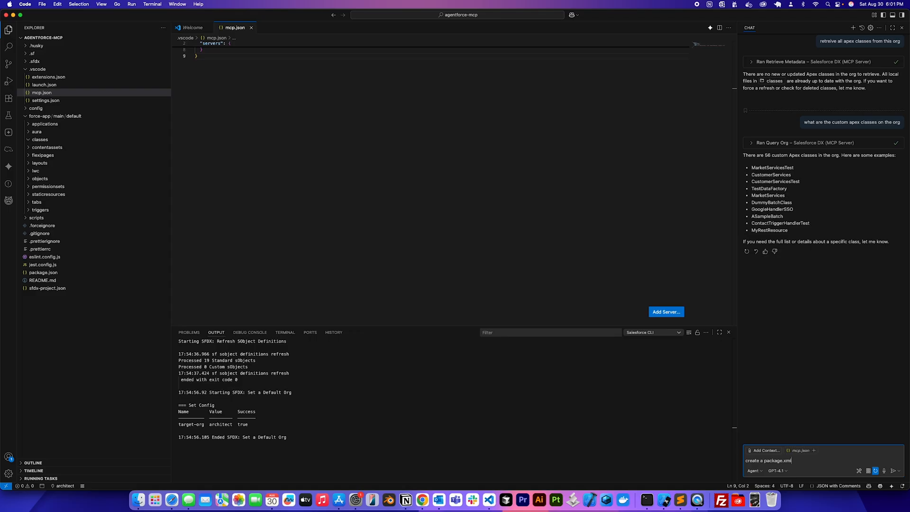
type("for this classe")
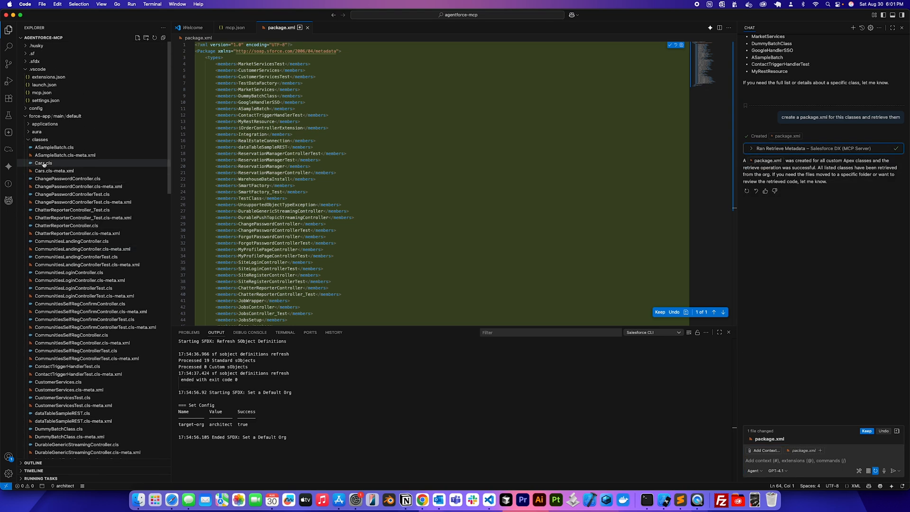
scroll("down", 3)
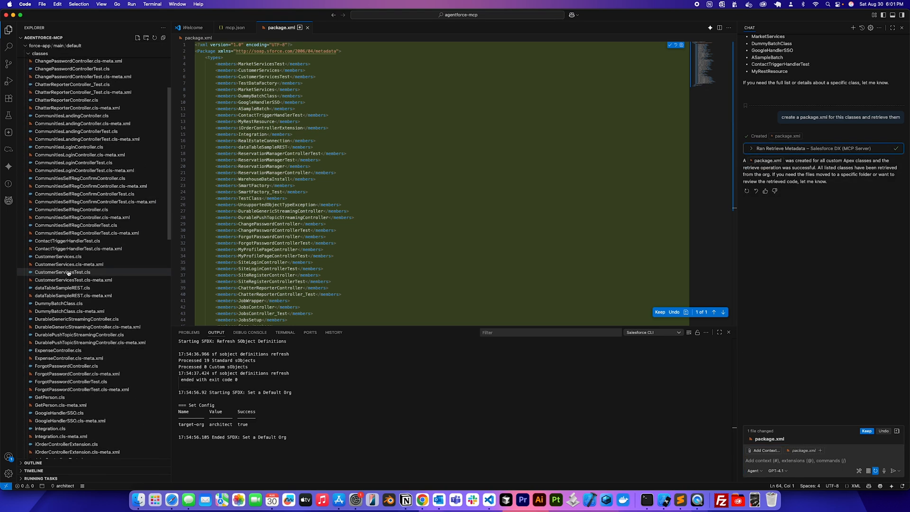
scroll("down", 3)
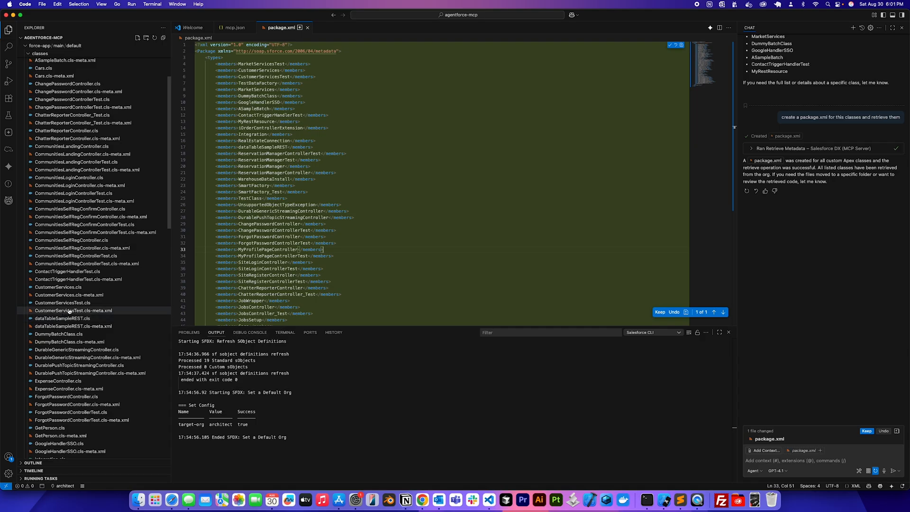
Open CustomerServicesTest.cls, have chat run its unit test, and select canFetchCustomerFields
double_click(62, 303)
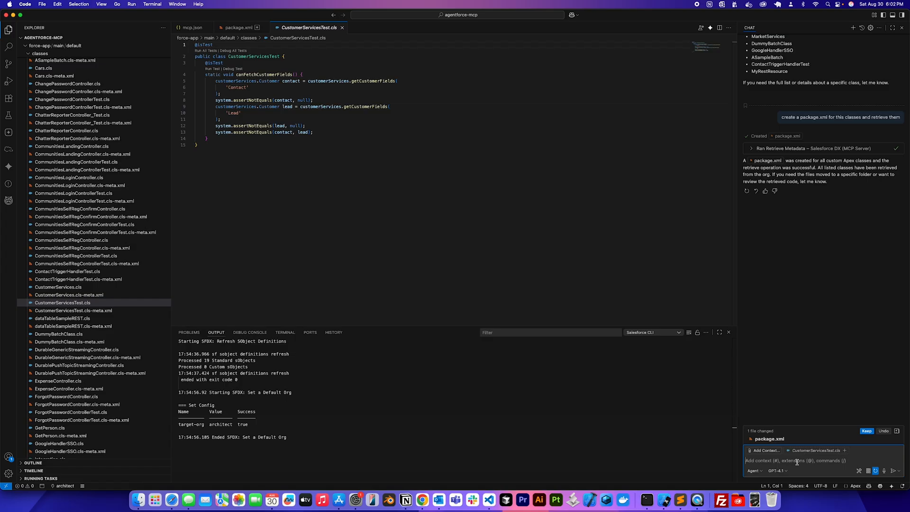
type("run this u")
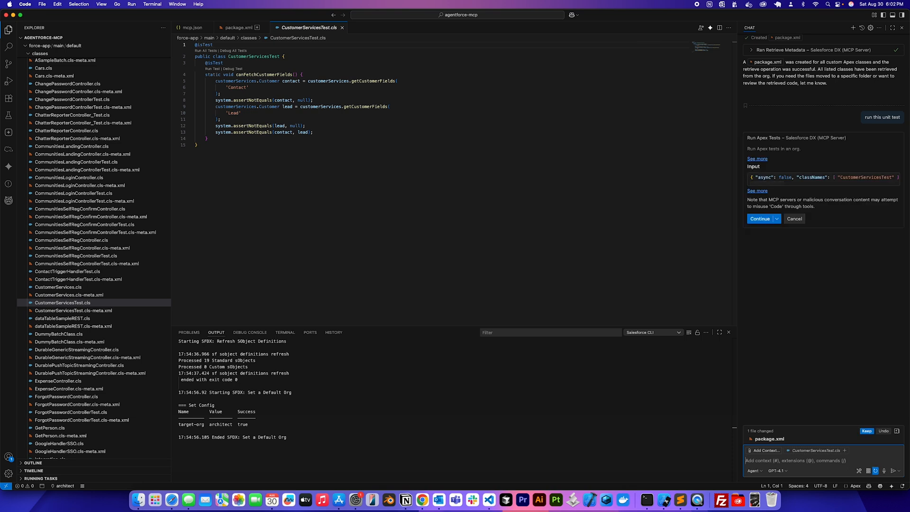
left_click(761, 219)
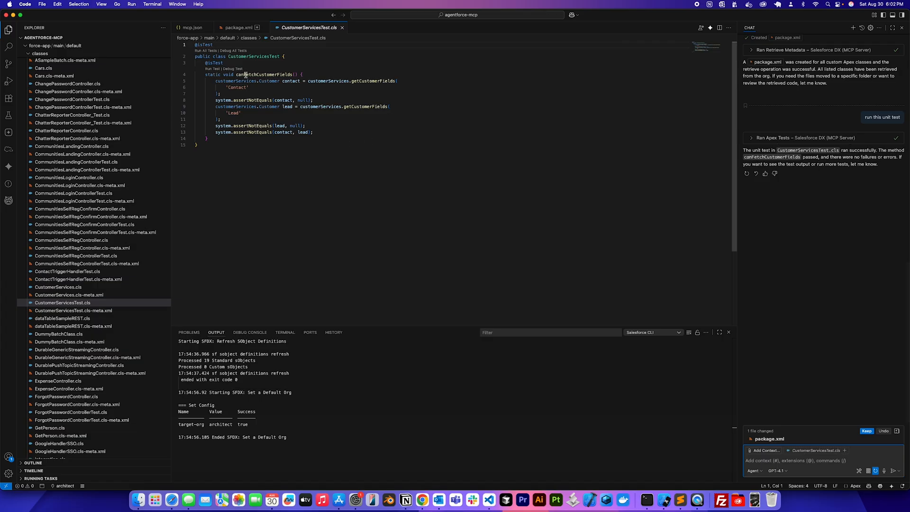
double_click(262, 75)
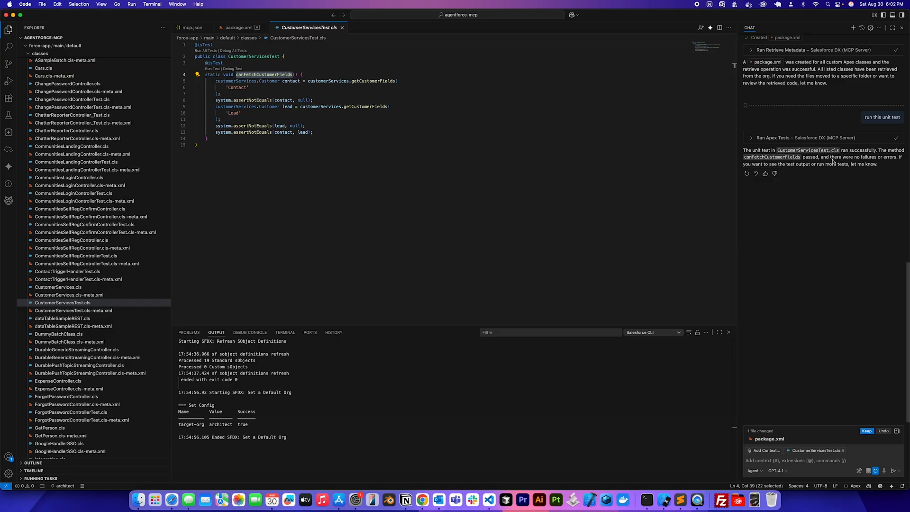